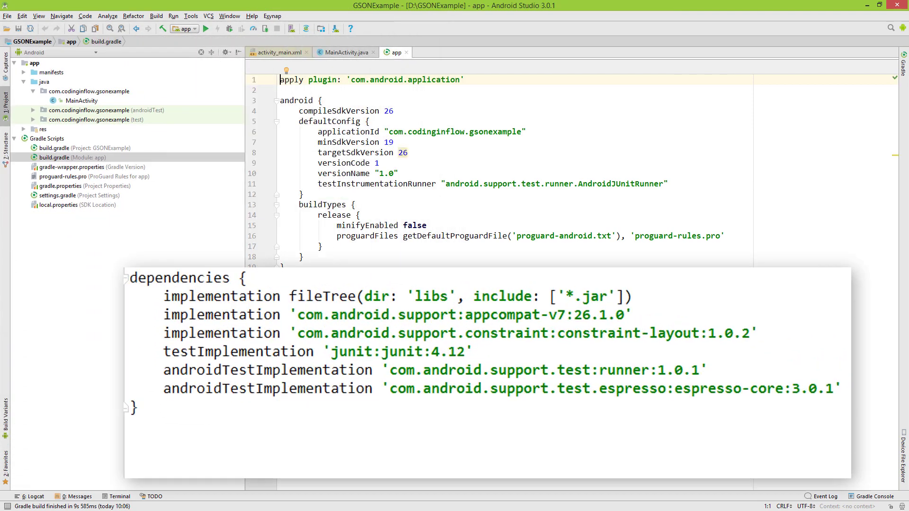
Add implementation 'com.google.code.gson:gson:2.8.2' to the app build.gradle dependencies and sync the project
key(enter)
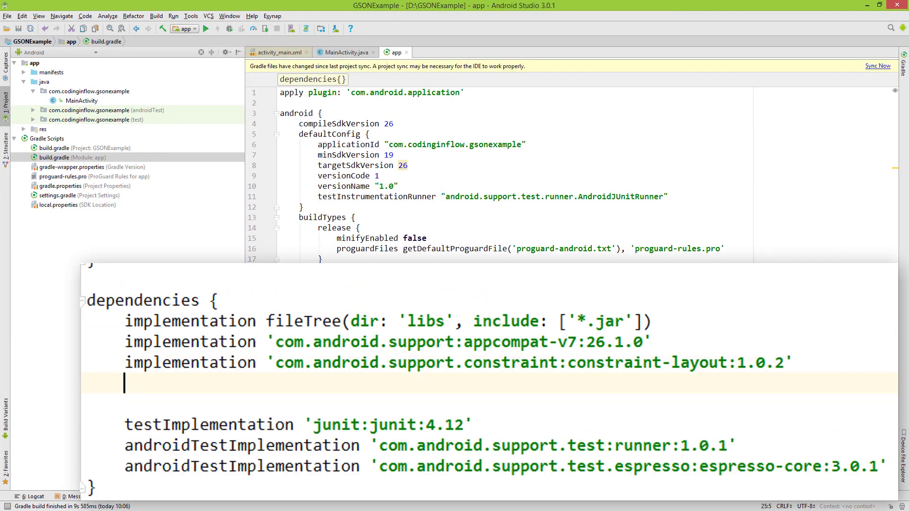
text(implementation 'com.google.code.gson:gson:2.8.2')
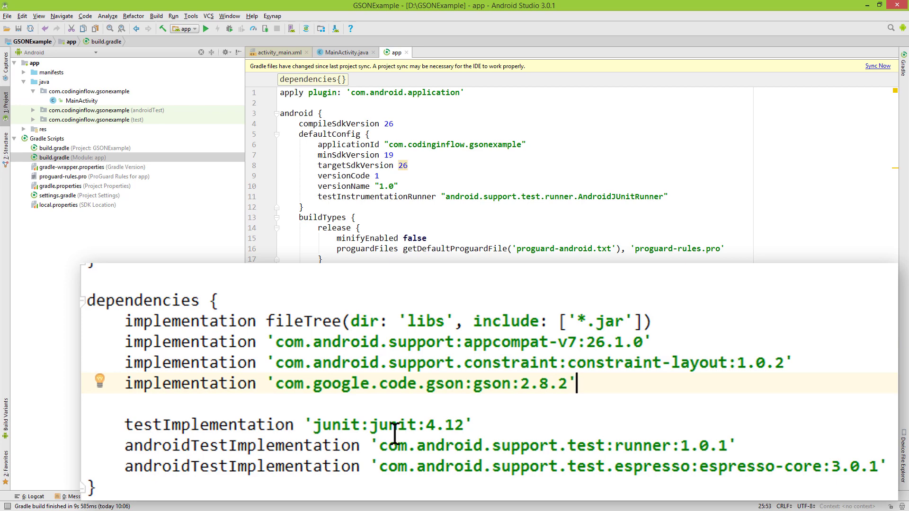
mouse_move(496, 353)
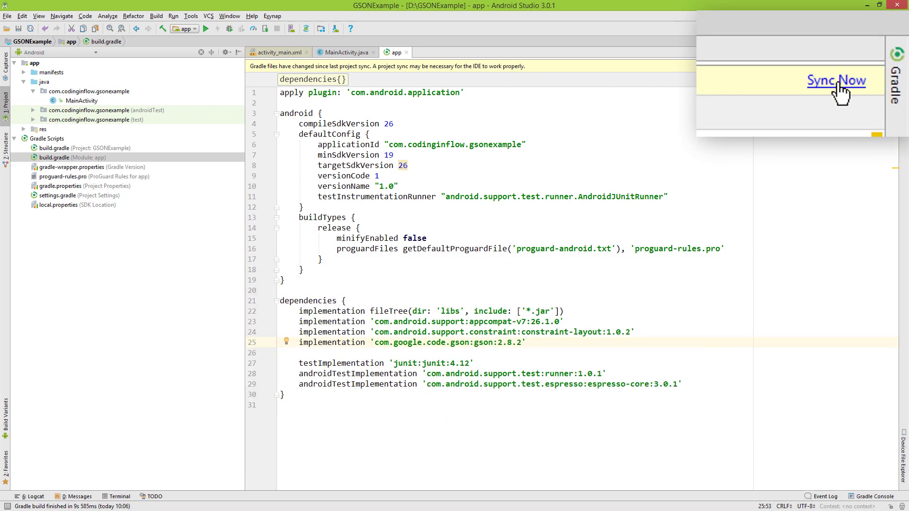
click(836, 80)
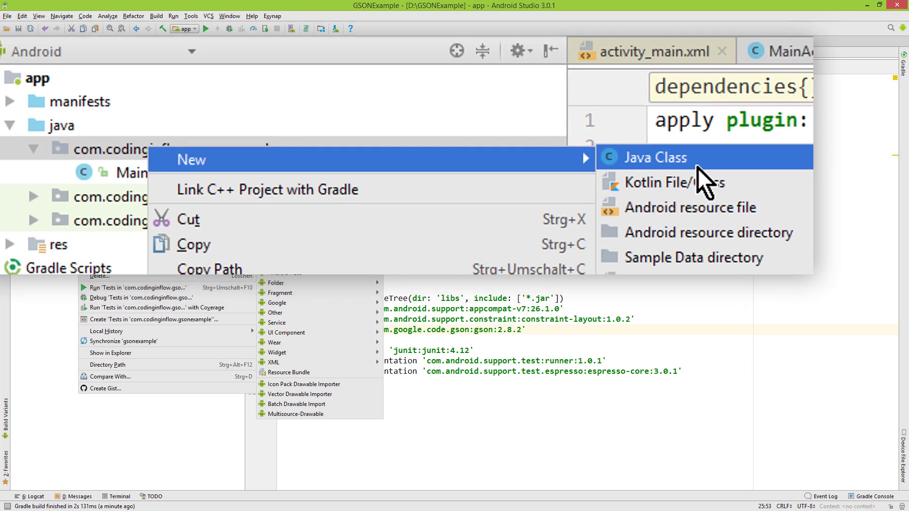
Add a new Java class named Employee to the gsonexample package
click(654, 158)
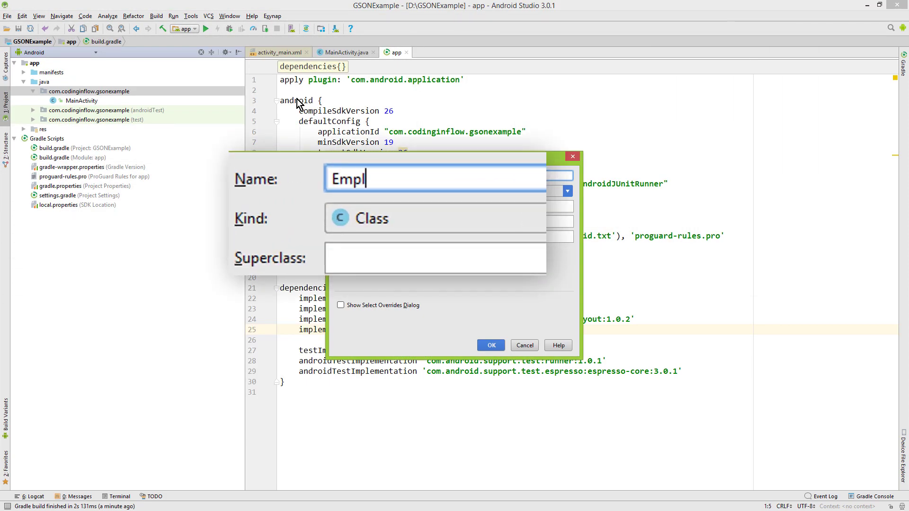
text(oyee)
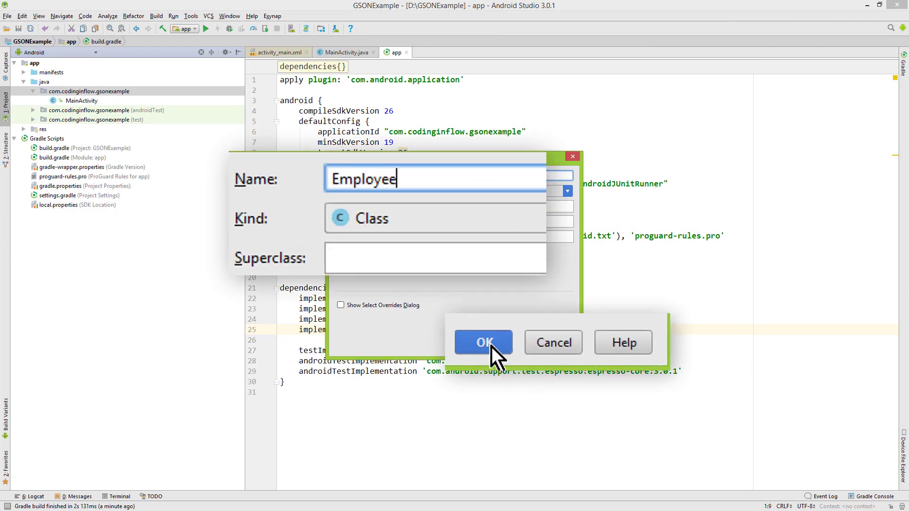
click(483, 342)
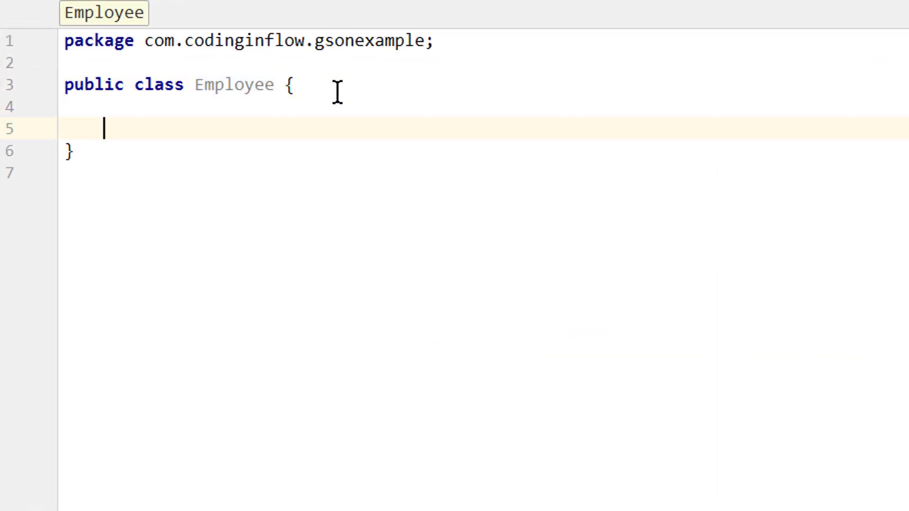
Declare private String firstName, private int age and private String mail in Employee
text(private String)
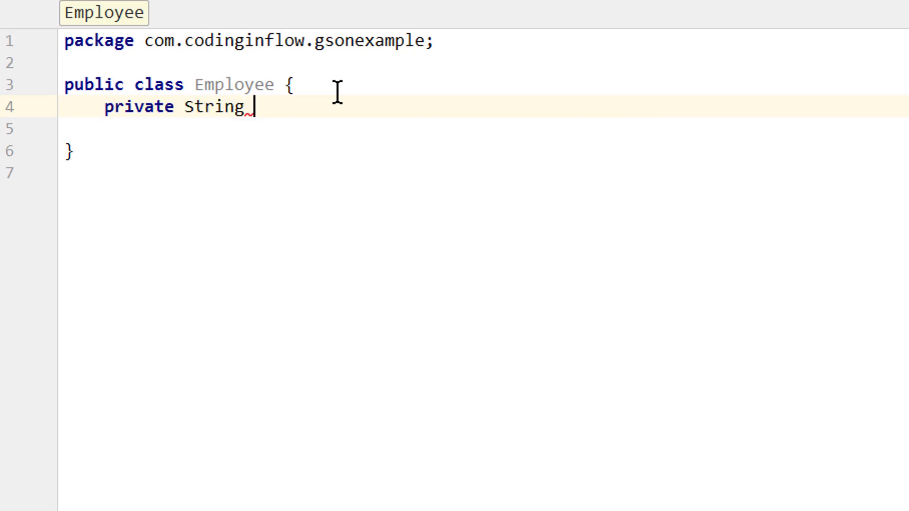
text(firstName;)
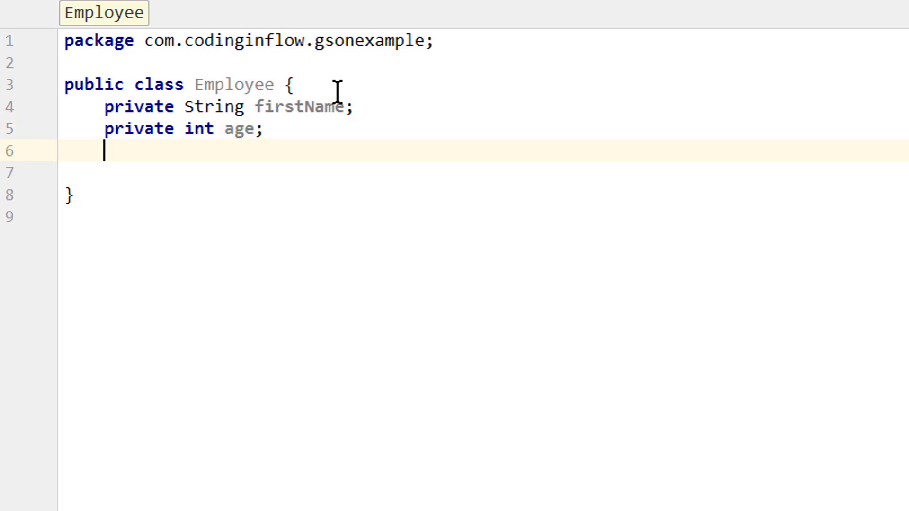
text(private String)
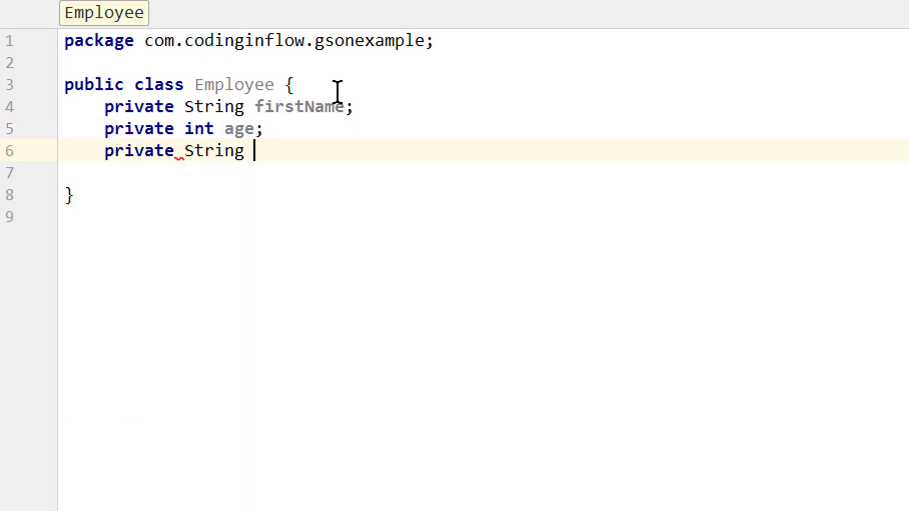
text(mail;)
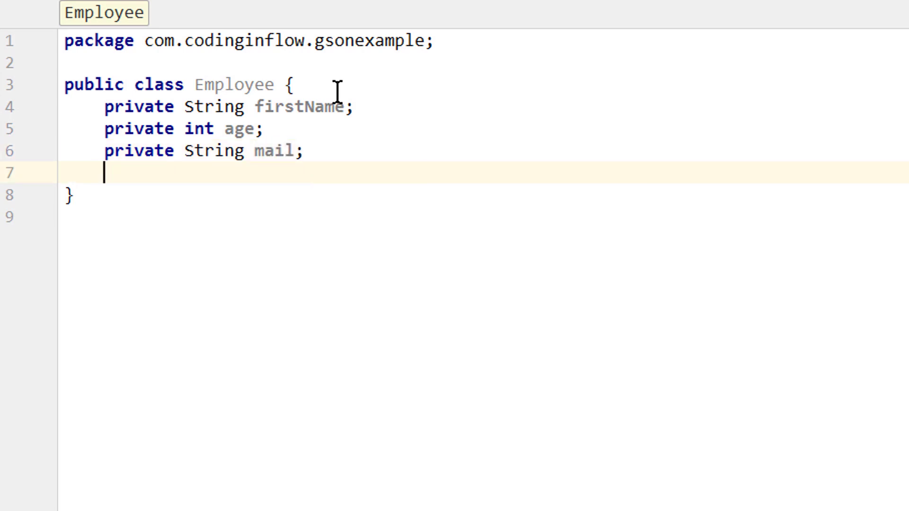
text(public Employee()
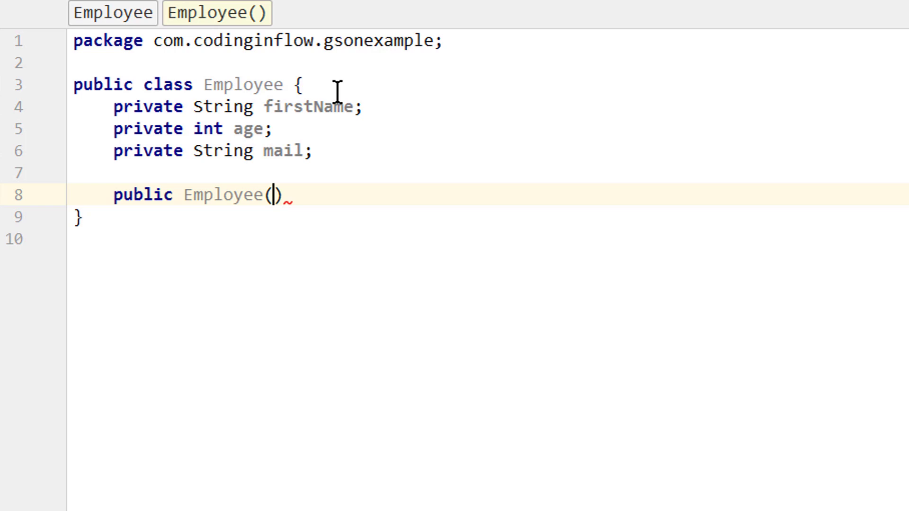
Write public Employee(String firstName, int age, String mail) assigning each parameter via this.field
text(String)
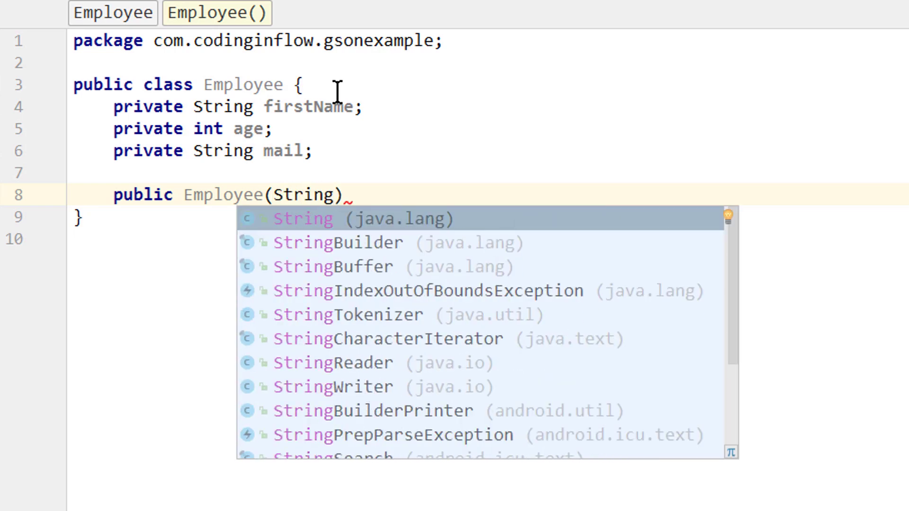
text(firstName,)
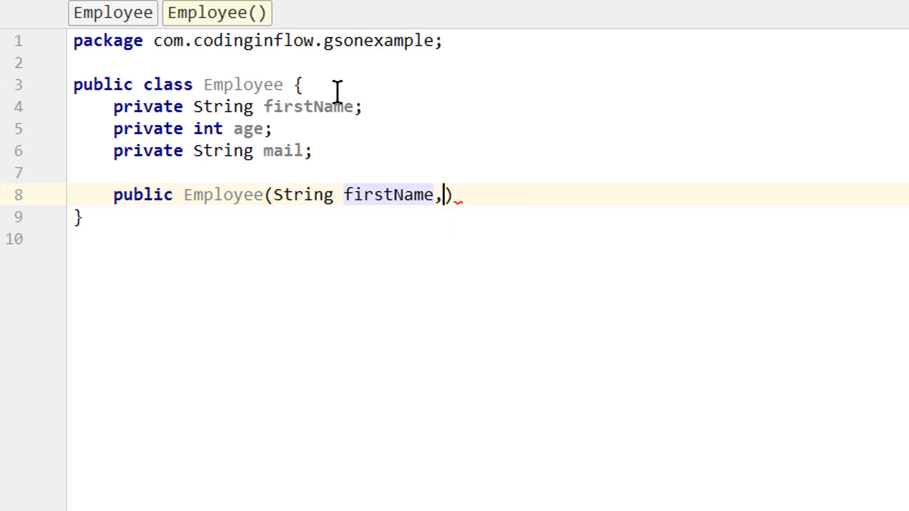
text(int age, s)
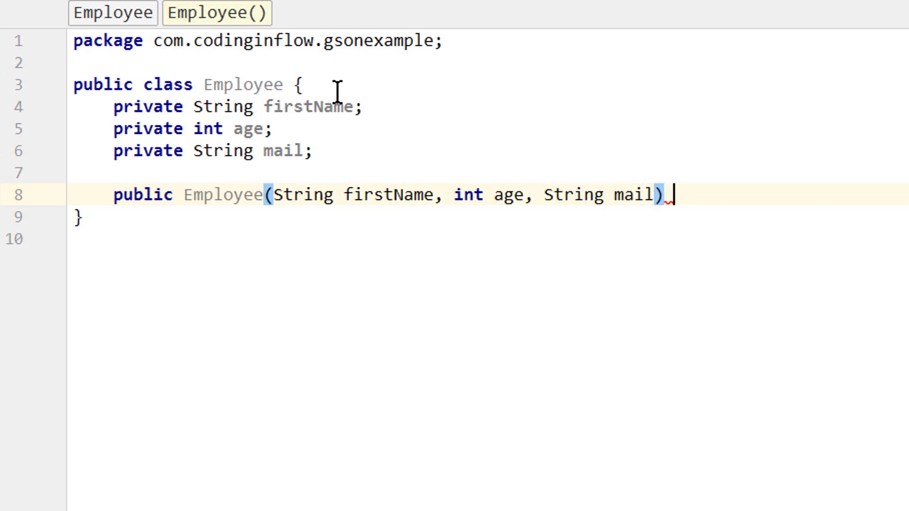
text({)
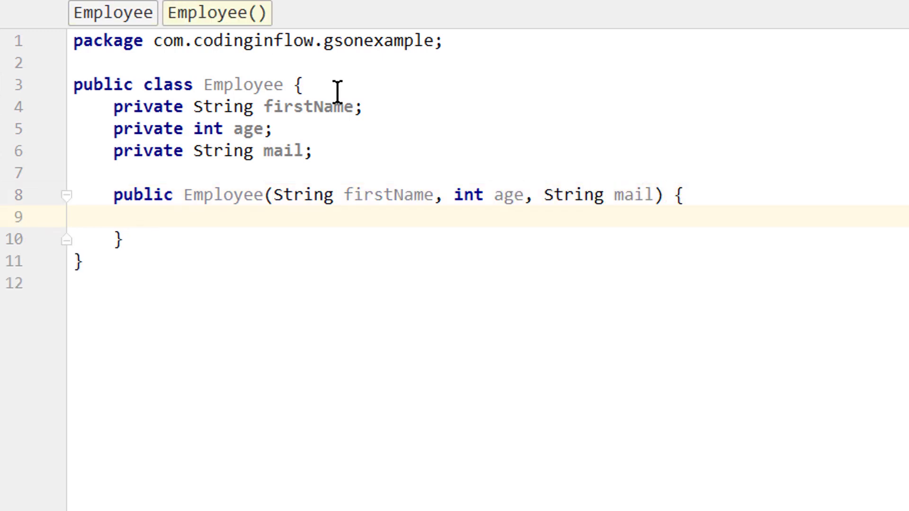
double_click(308, 106)
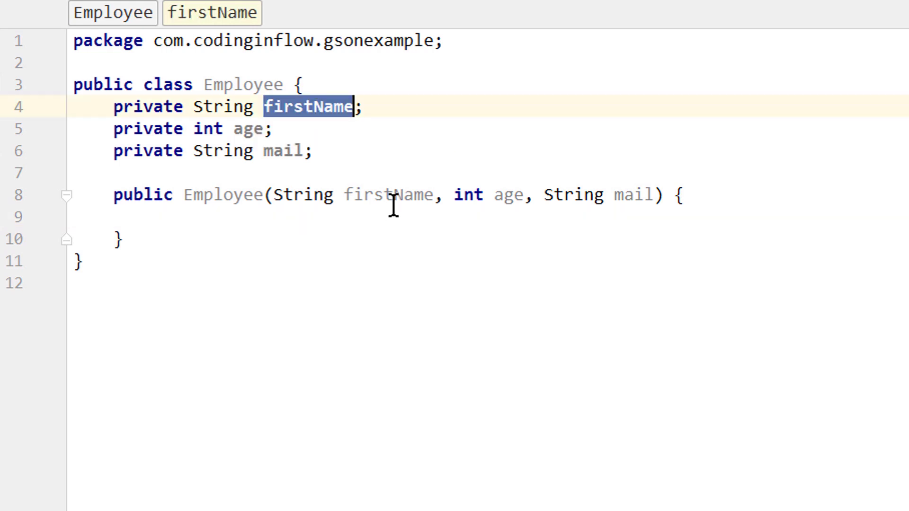
click(153, 216)
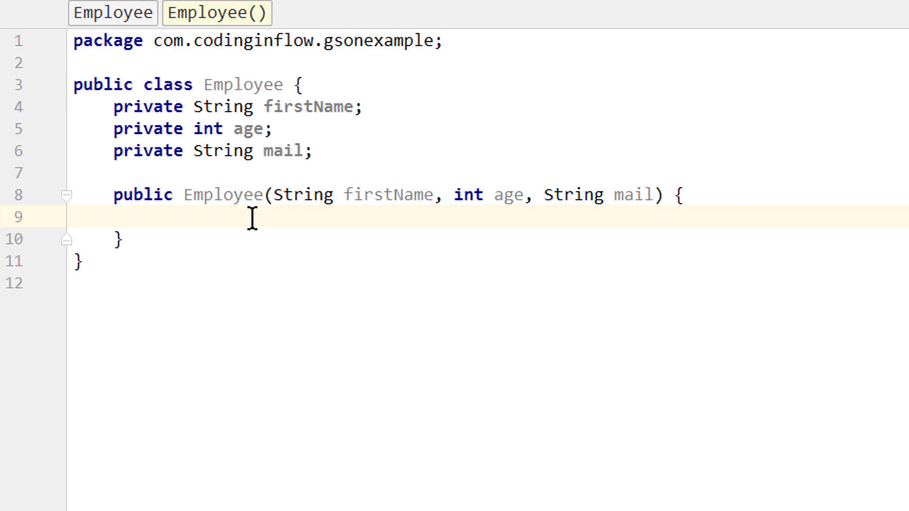
mouse_move(404, 181)
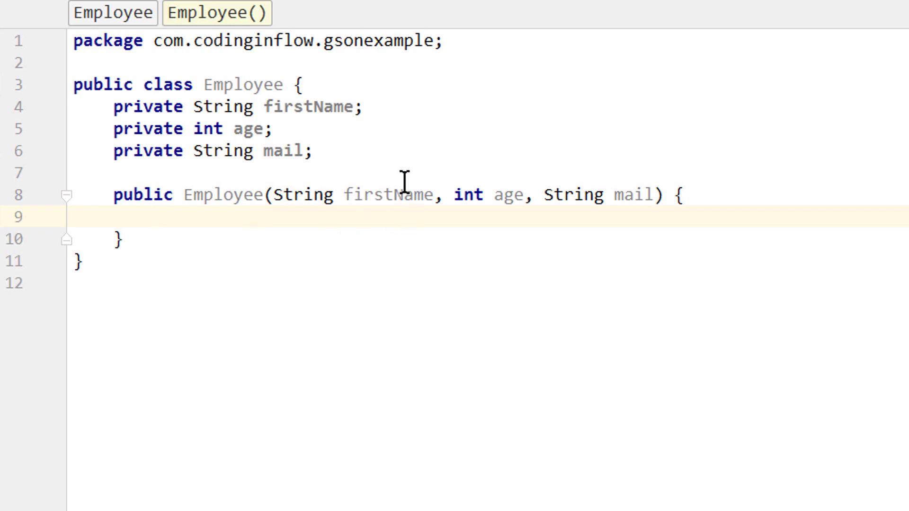
text(t)
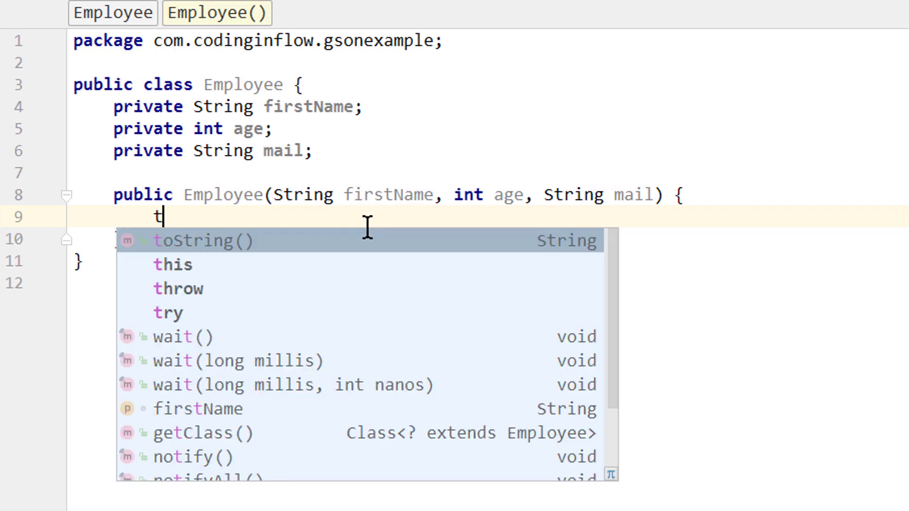
text(his.firstName = firstName;)
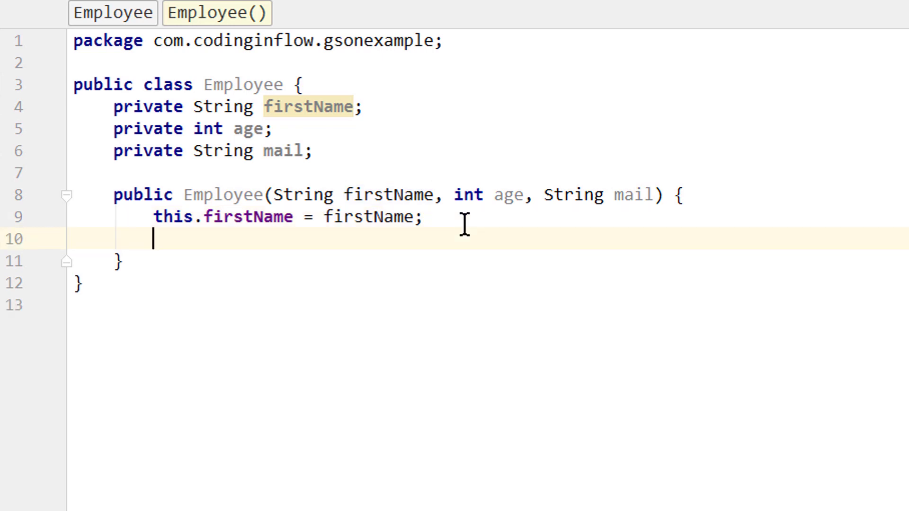
text(this.age = age;)
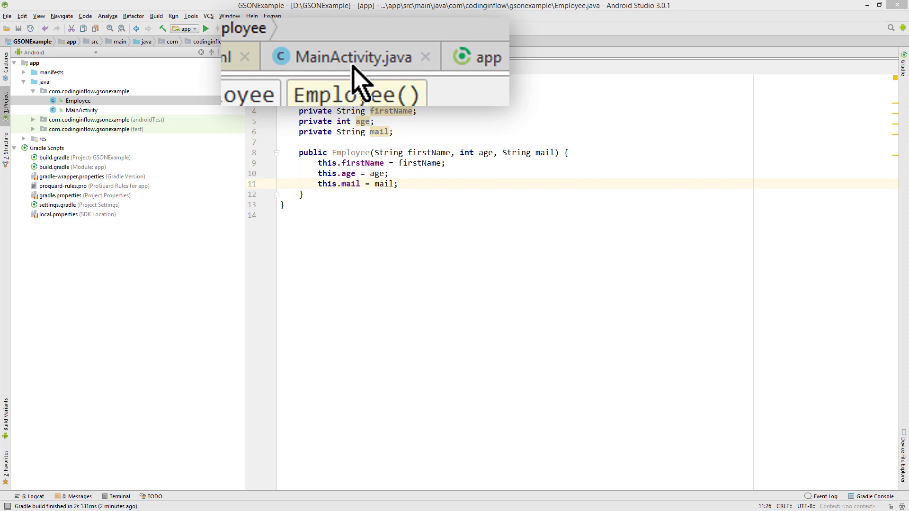
In MainActivity's onCreate, add Gson gson = new Gson();
click(330, 56)
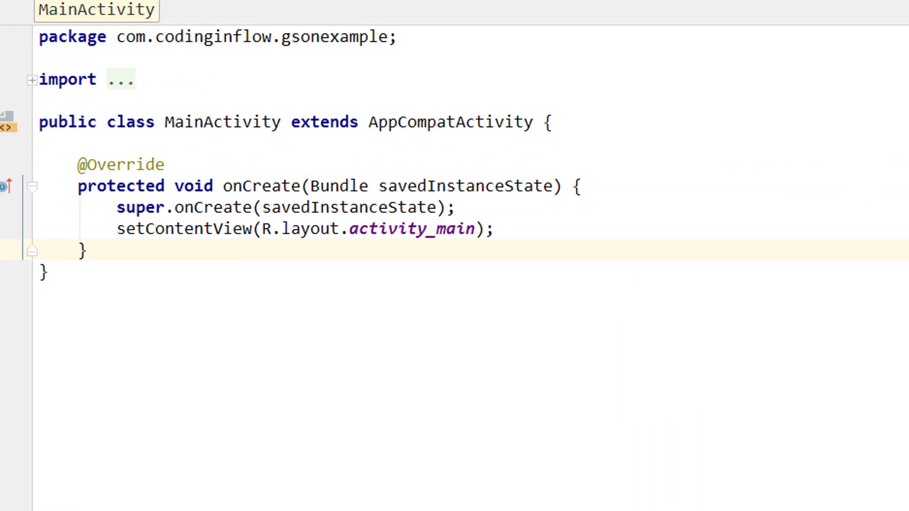
mouse_move(613, 252)
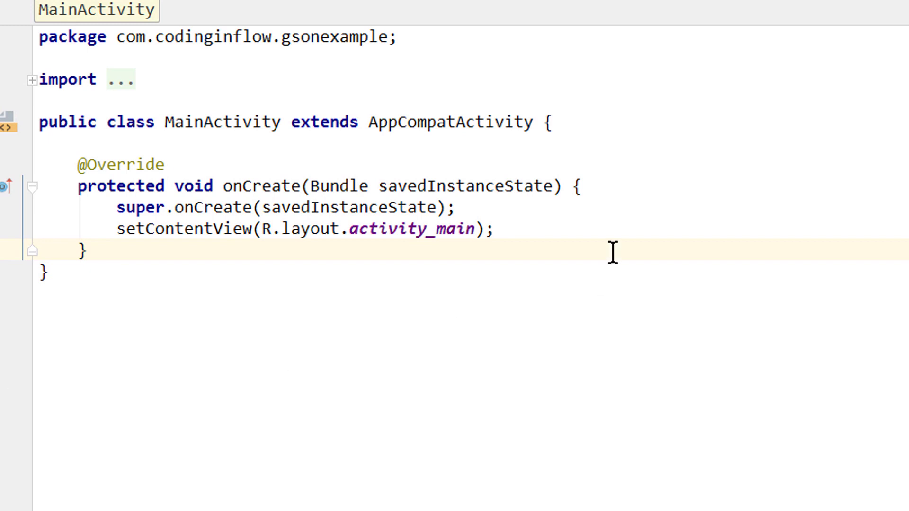
key(Return)
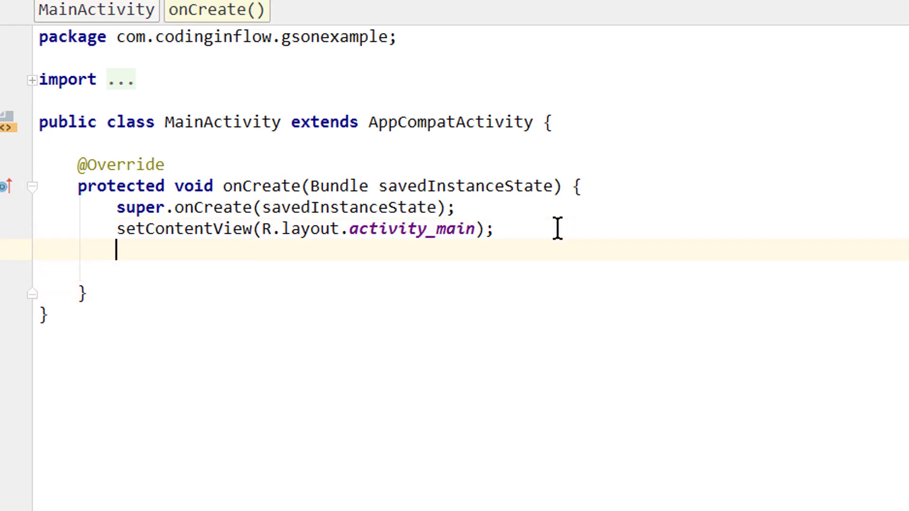
text(G)
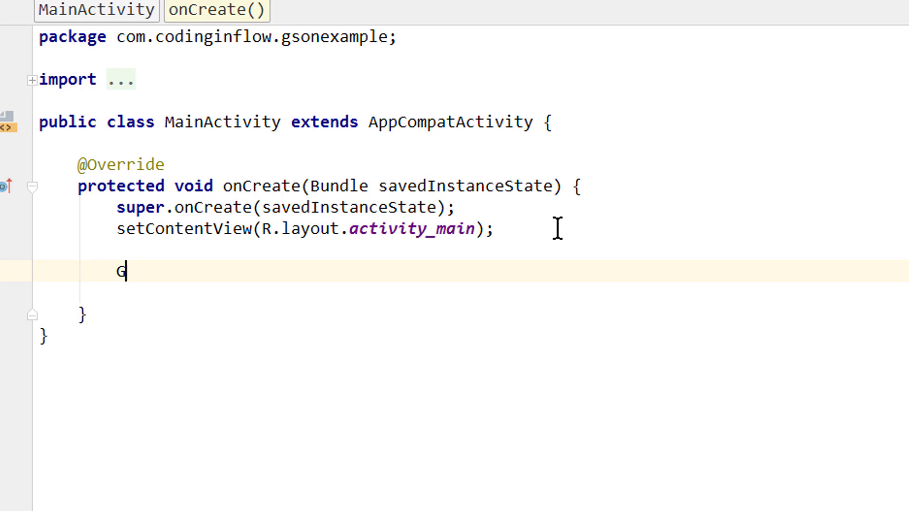
text(son)
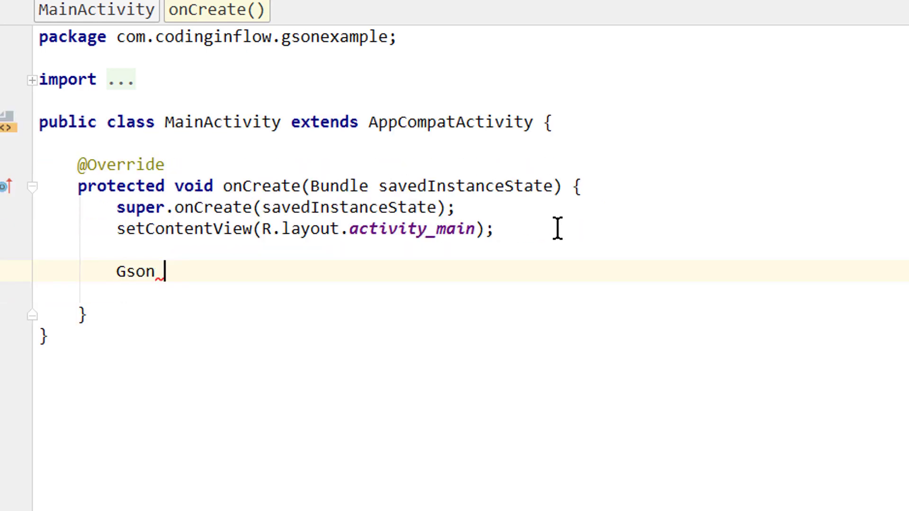
text(gson = new)
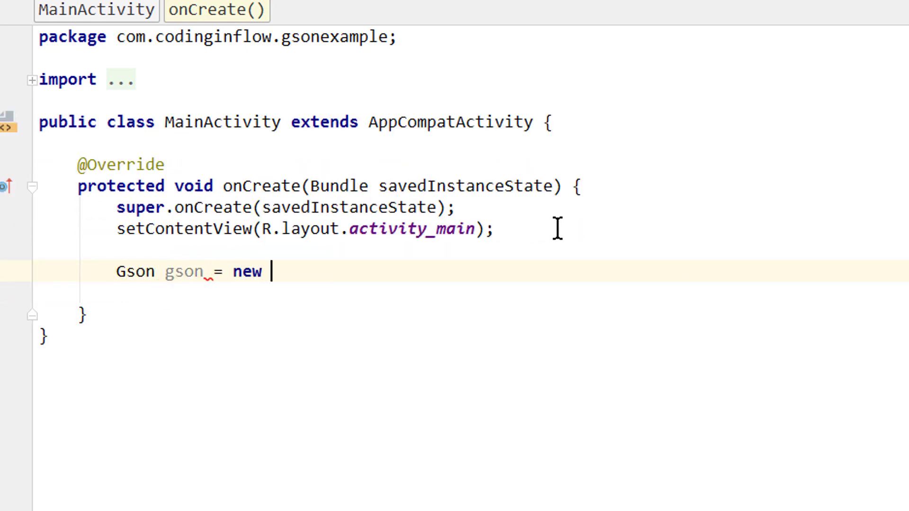
text(Gson();)
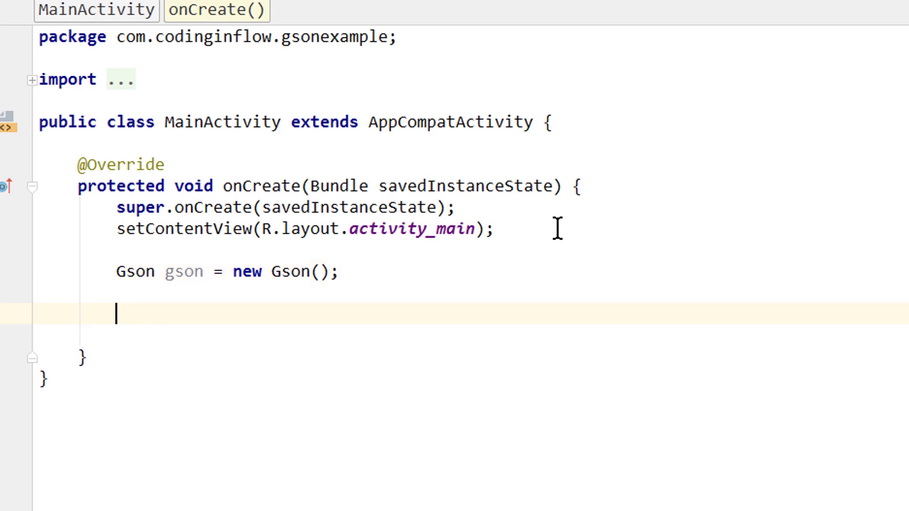
text(Employee employee)
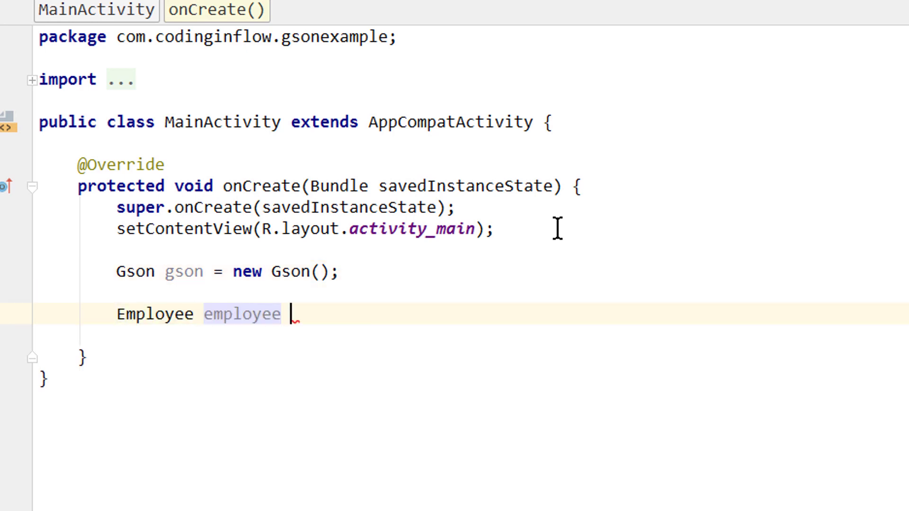
text(= new Employee("Joh)
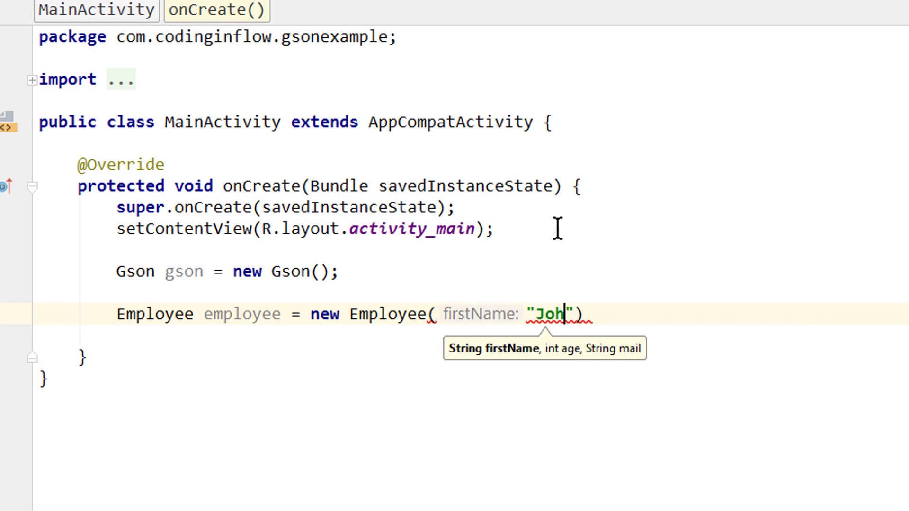
text(n", 30,)
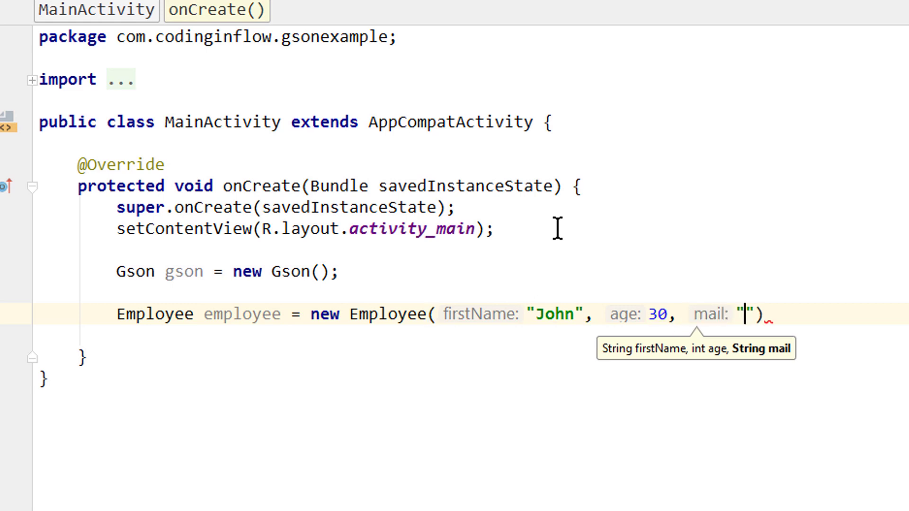
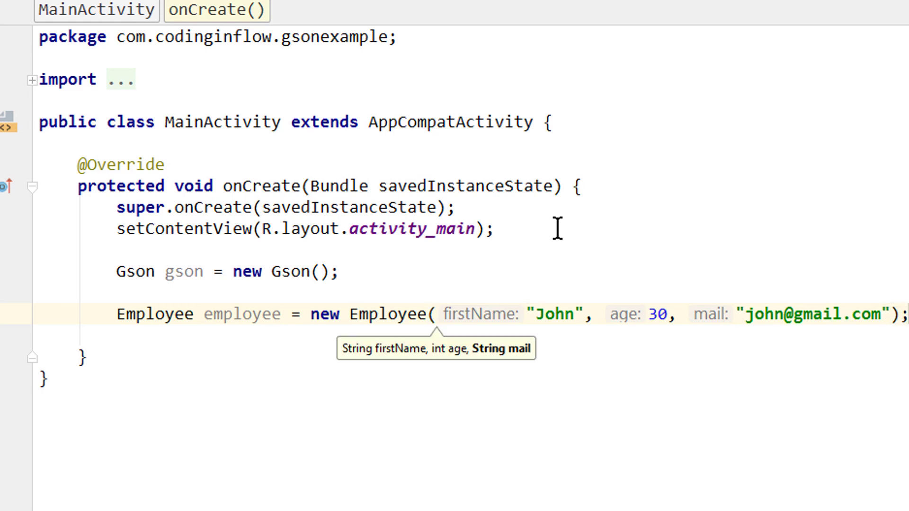
mouse_move(556, 228)
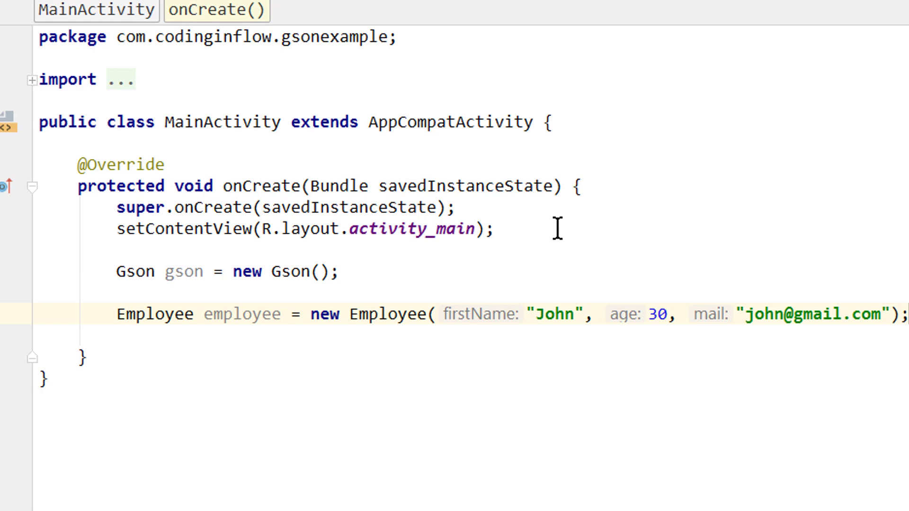
text(st)
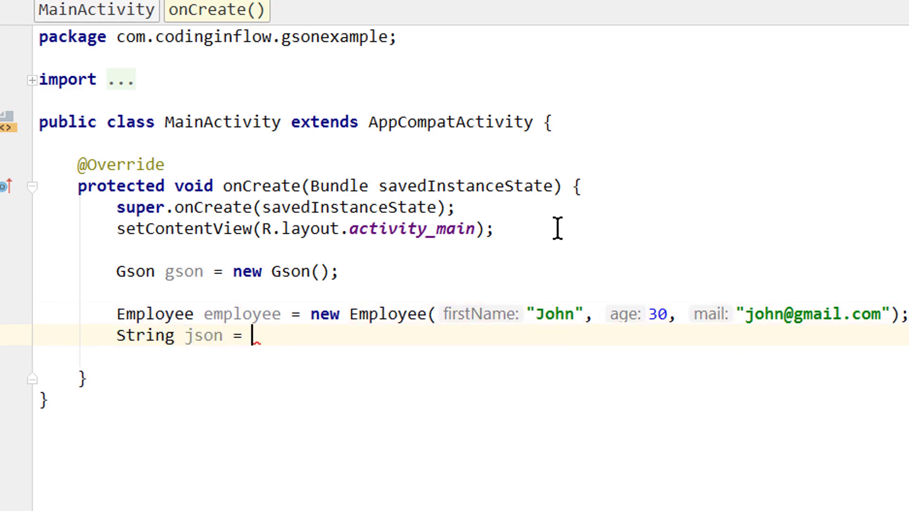
Add String json = gson.toJson(employee); with a breakpoint on that line, then start debugging
text(gson.)
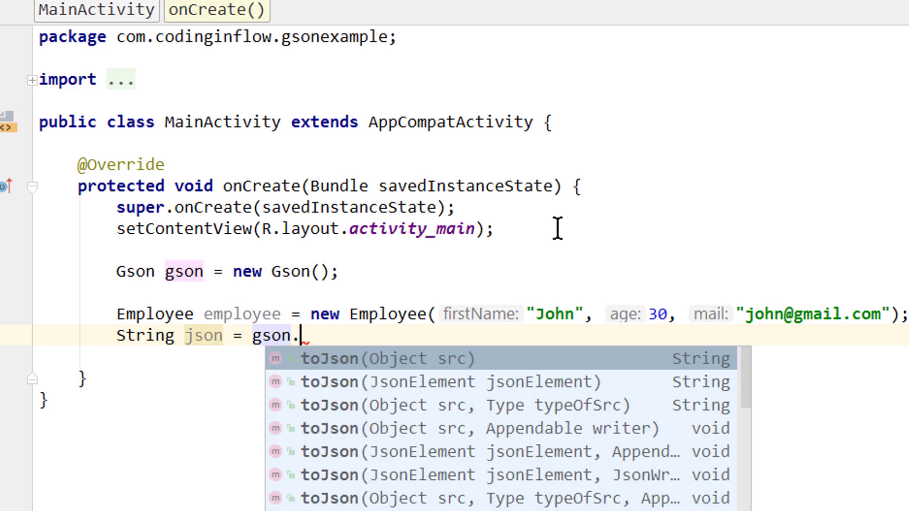
text(toJson(e)
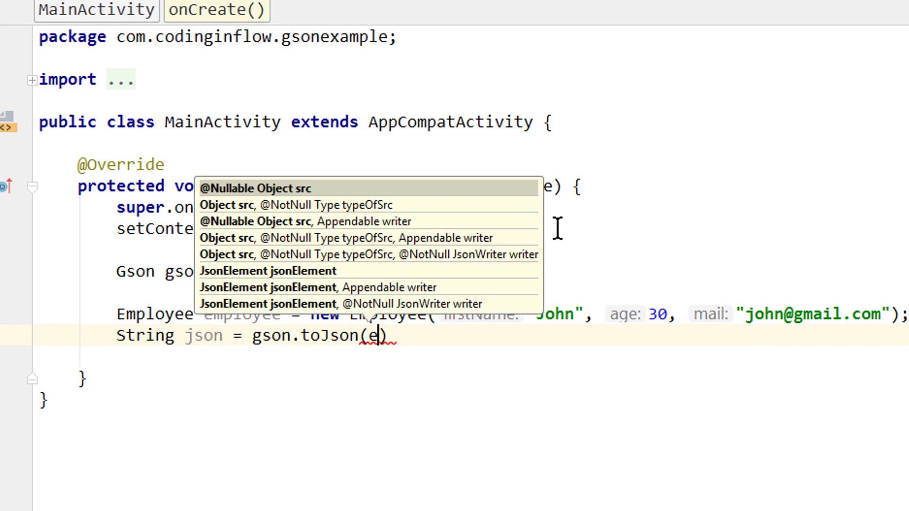
text(mployee);)
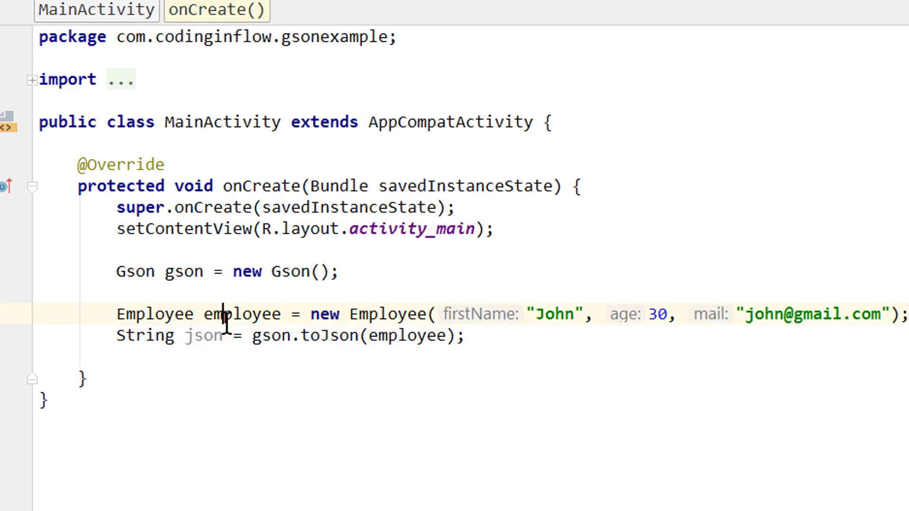
double_click(203, 336)
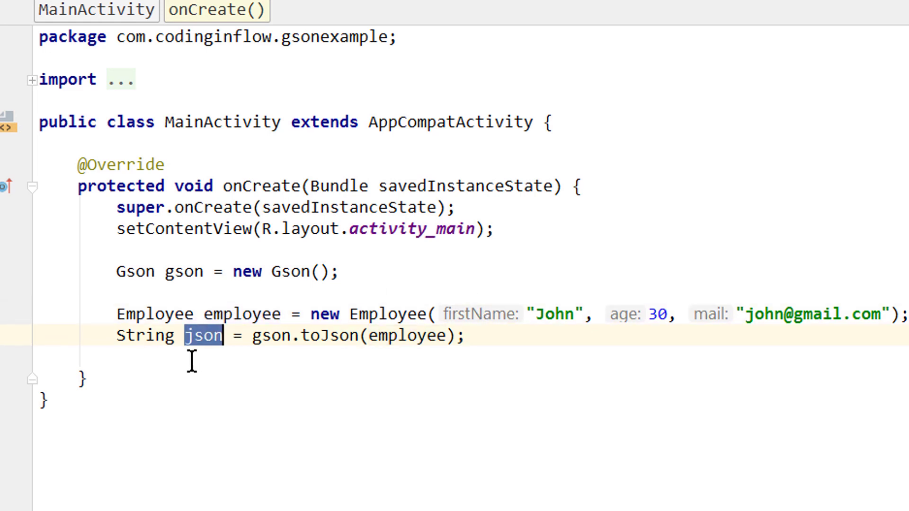
mouse_move(17, 345)
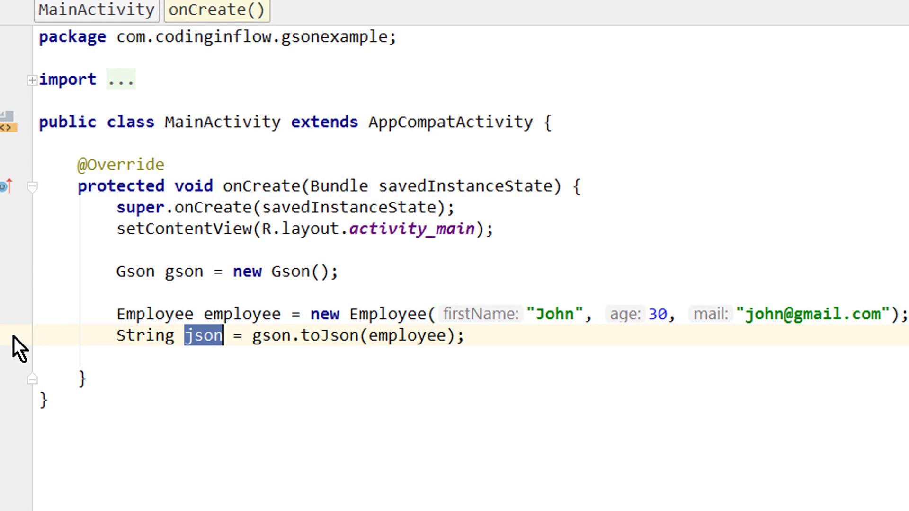
click(206, 28)
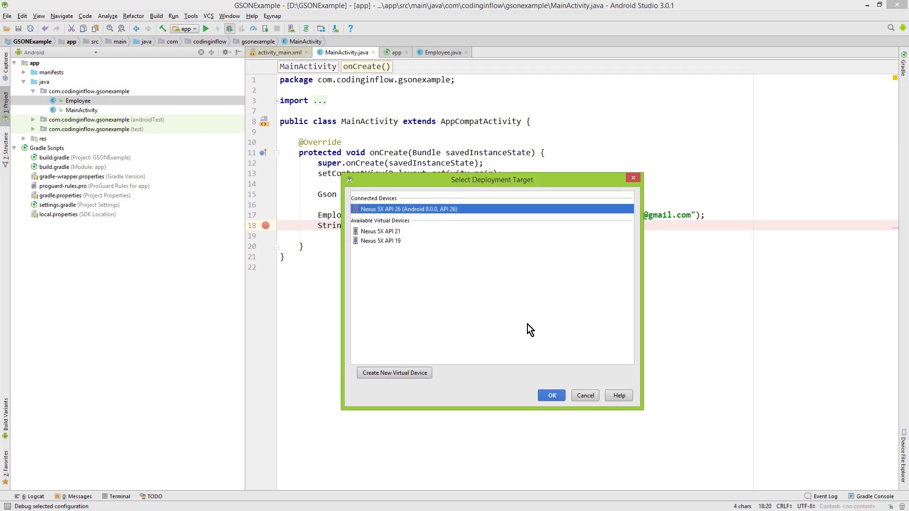
Debug on the Nexus device and step over to see json's value
click(550, 395)
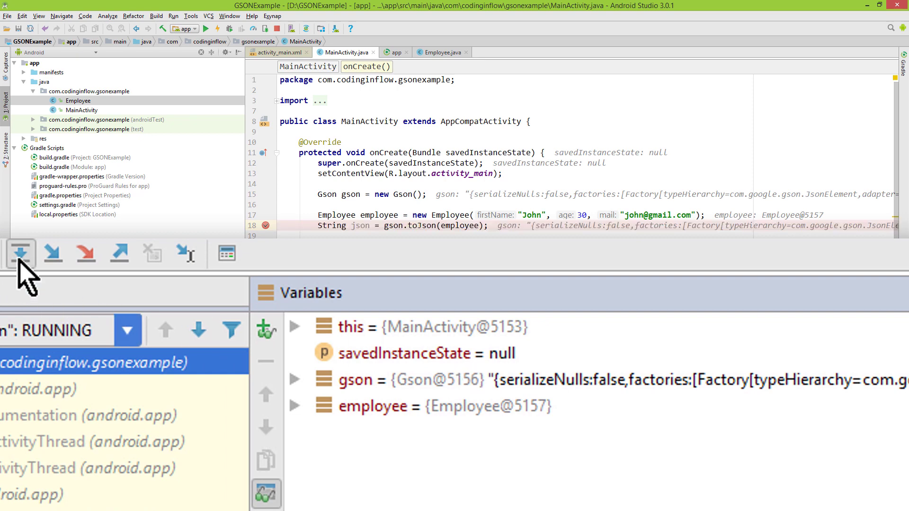
click(21, 252)
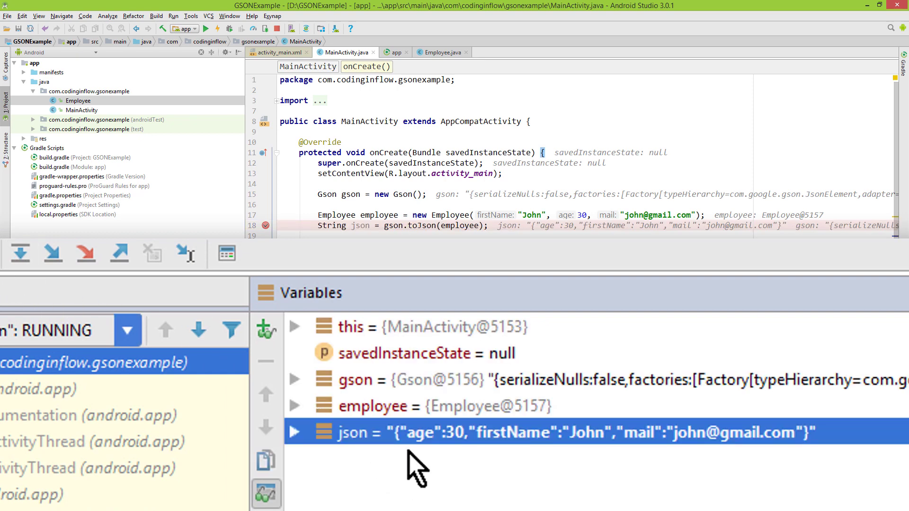
mouse_move(426, 458)
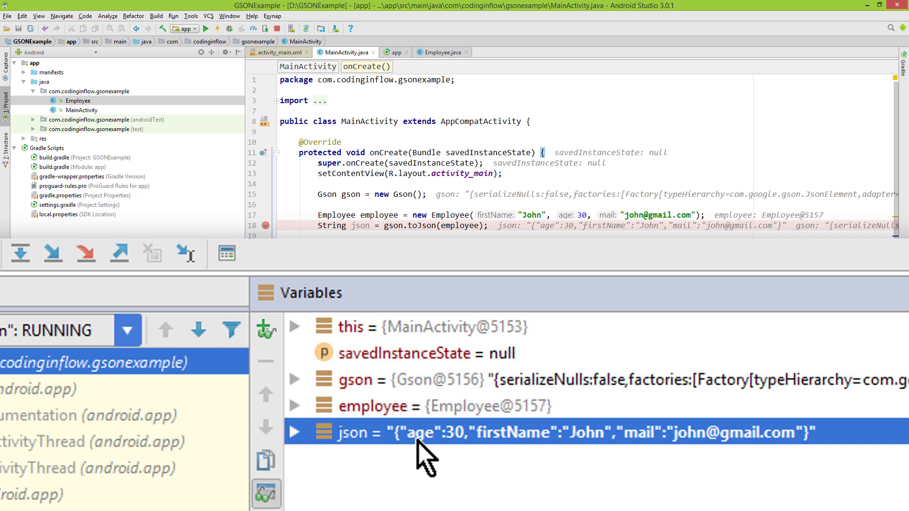
mouse_move(413, 467)
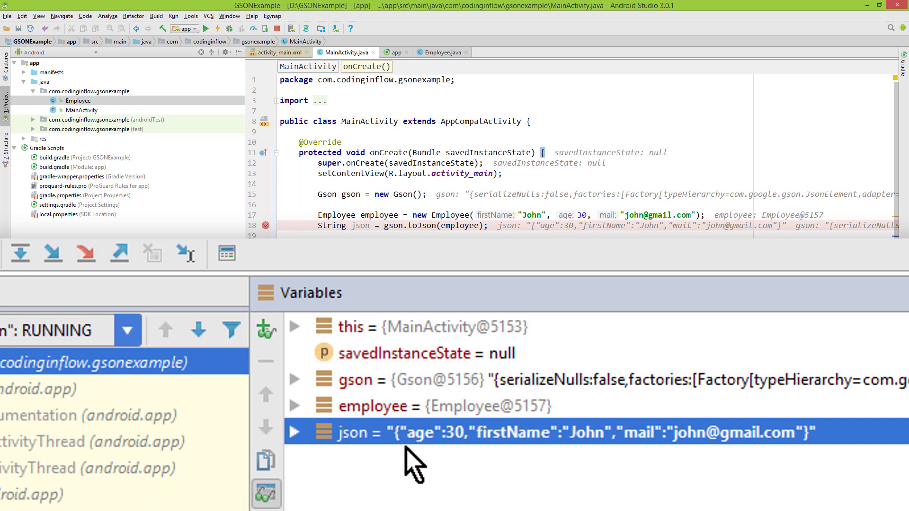
mouse_move(414, 458)
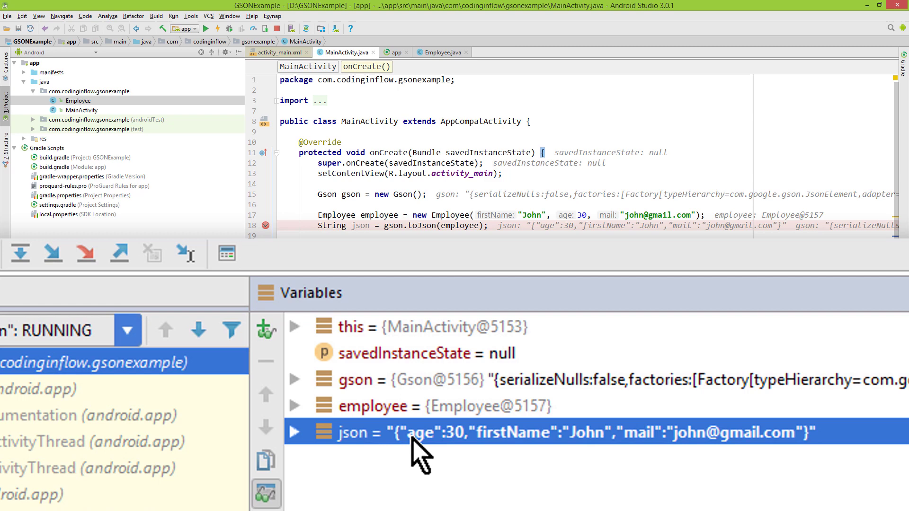
mouse_move(687, 435)
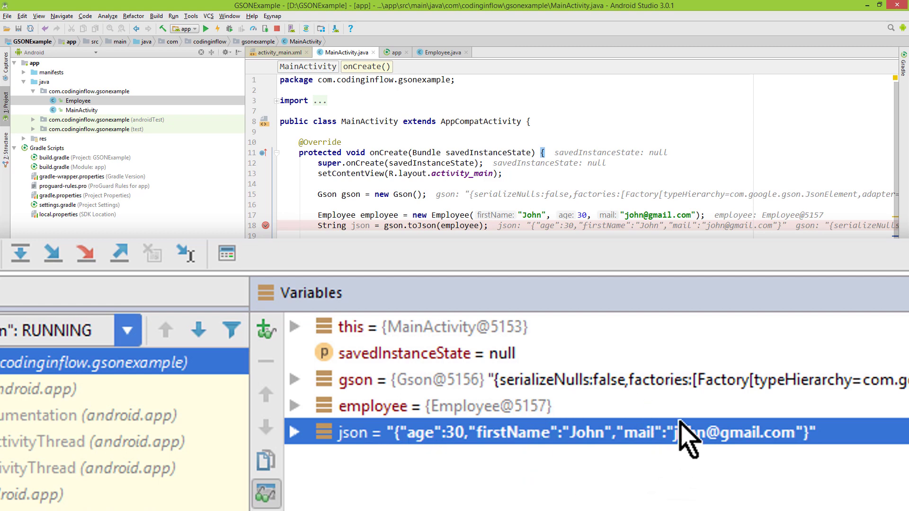
mouse_move(470, 485)
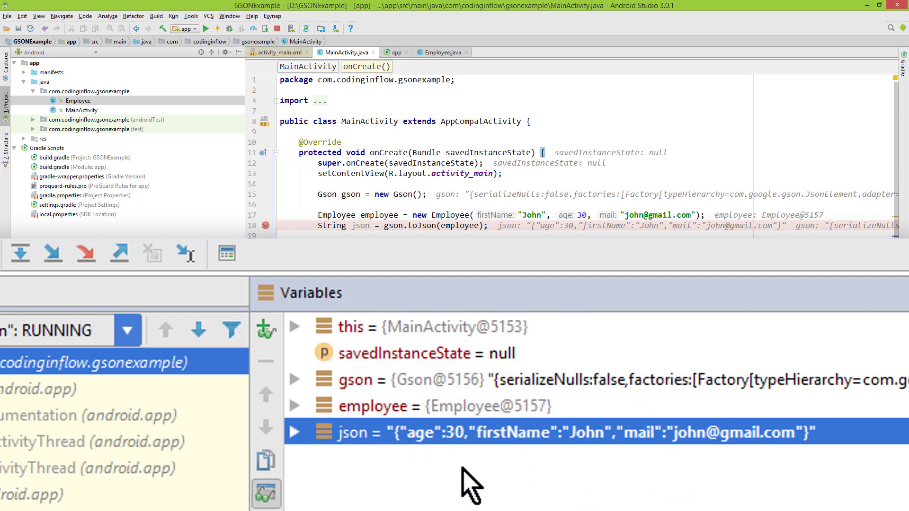
mouse_move(762, 446)
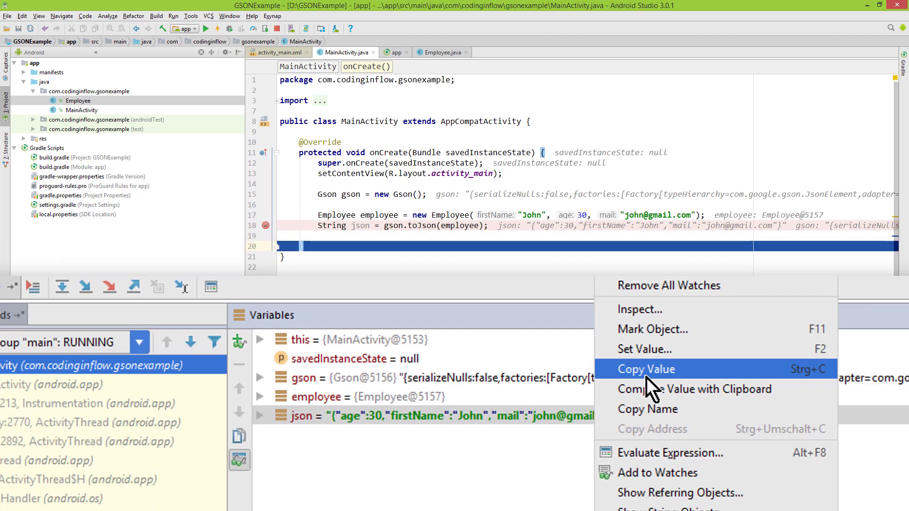
Copy json's value into a new employee.json file and reformat it across lines
click(646, 369)
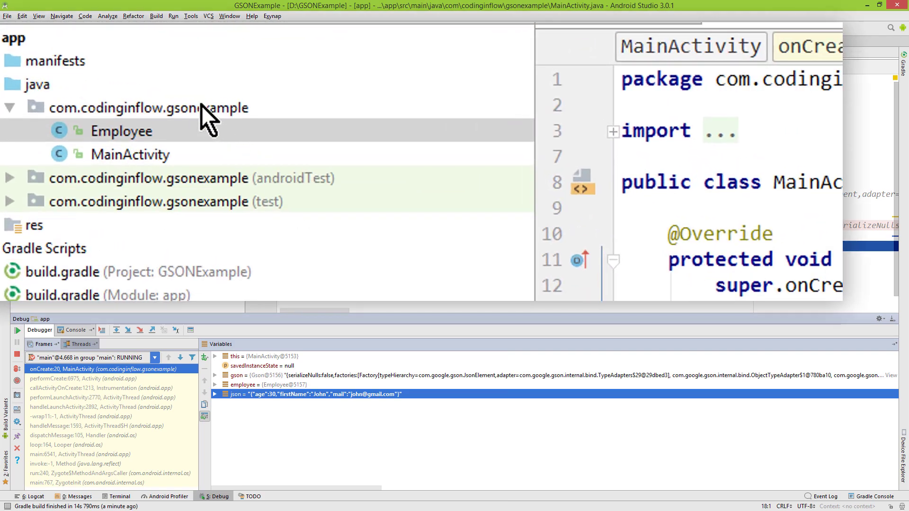
right_click(148, 108)
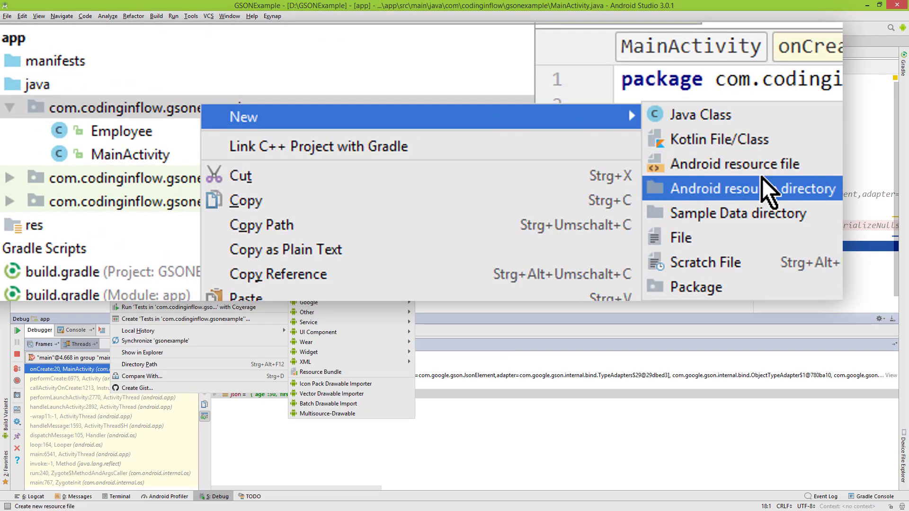
click(680, 237)
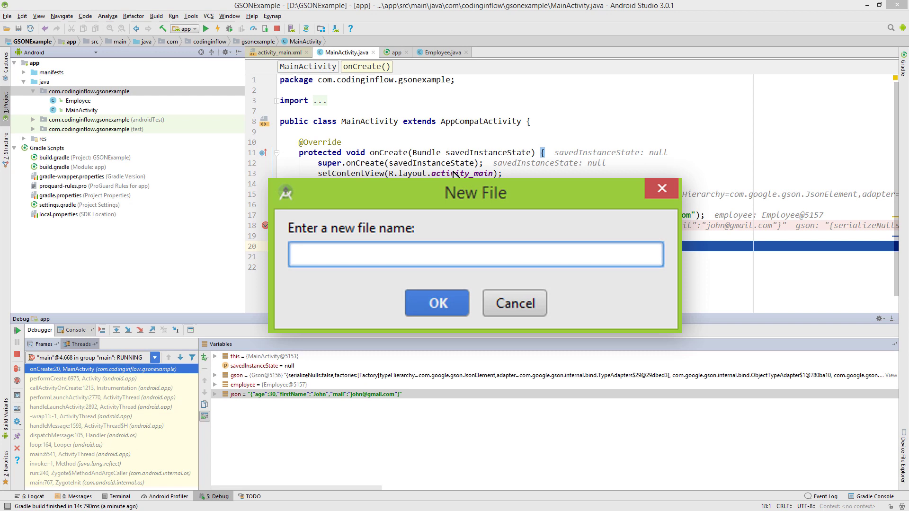
text(employee.)
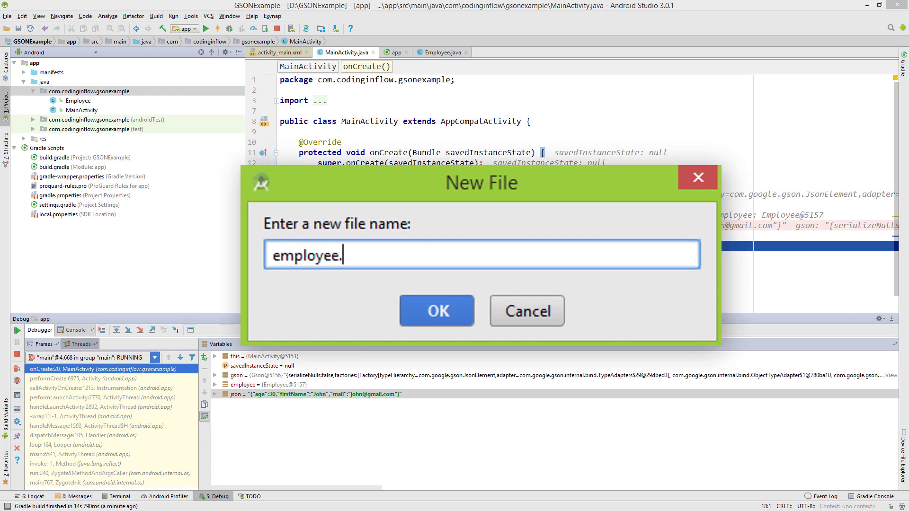
click(437, 311)
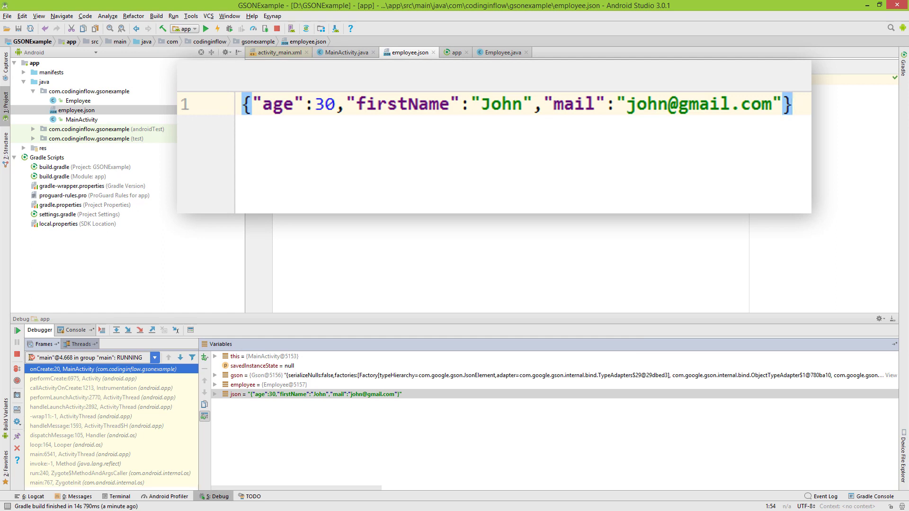
key(Ctrl+Alt+L)
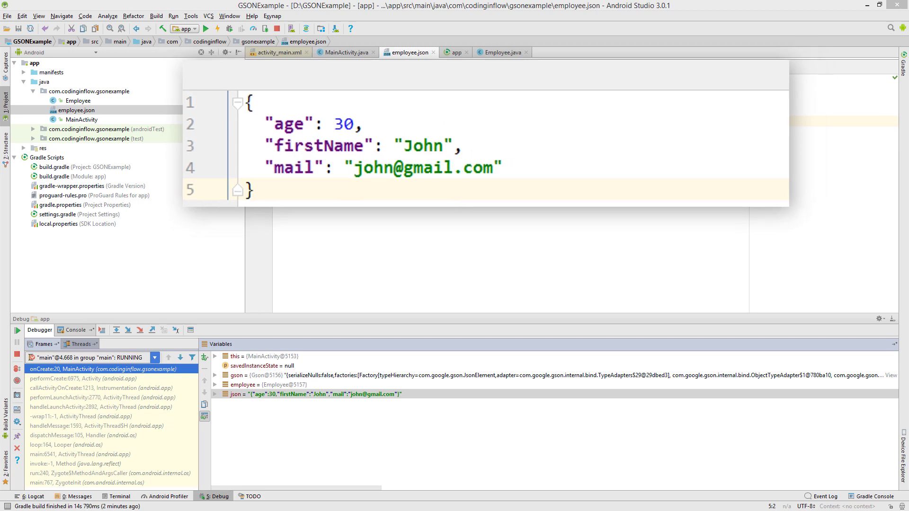
click(345, 52)
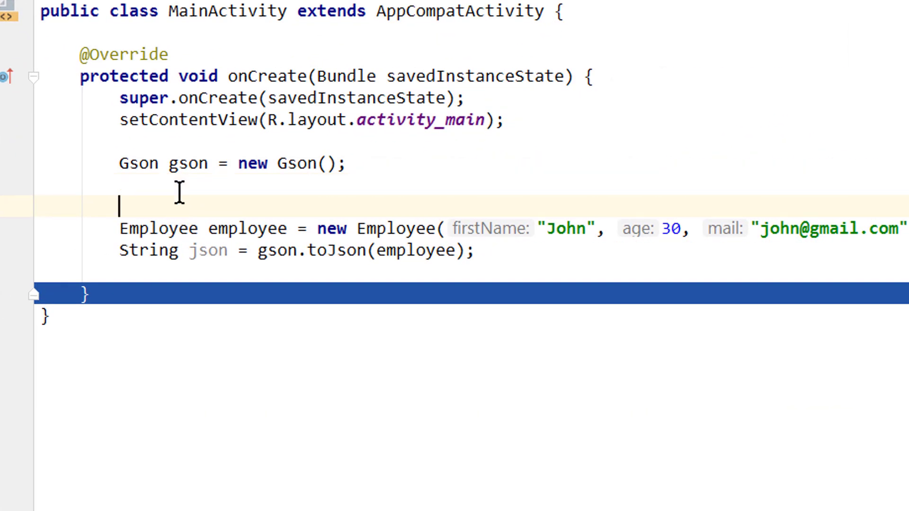
Wrap the Employee creation and toJson lines in /* */ and begin a String declaration
text(/*)
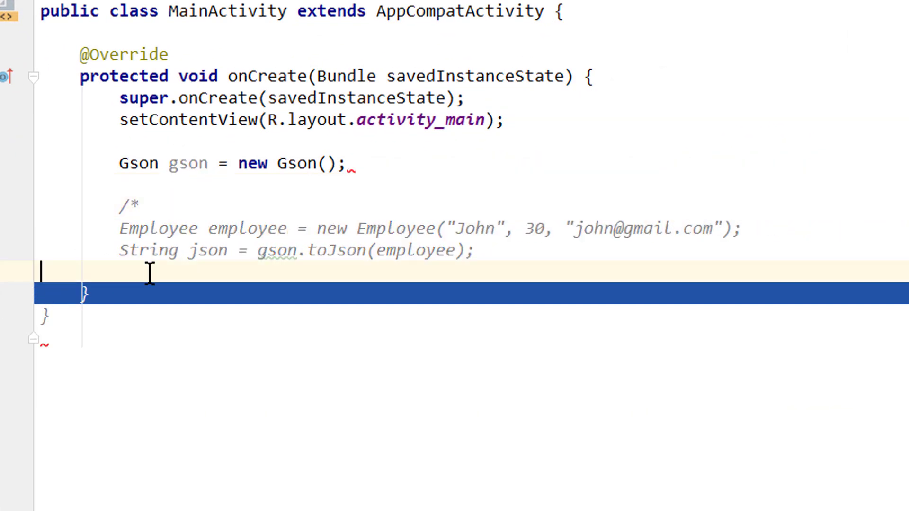
text(*/)
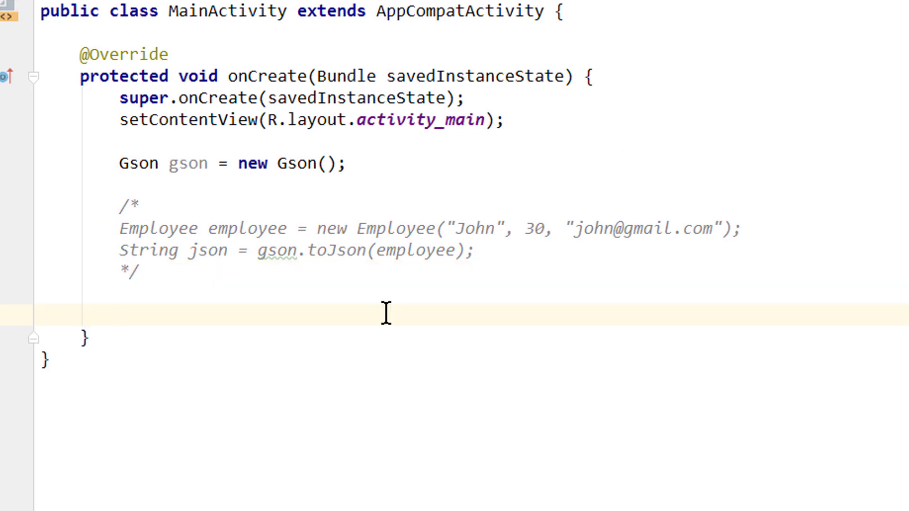
text(String json)
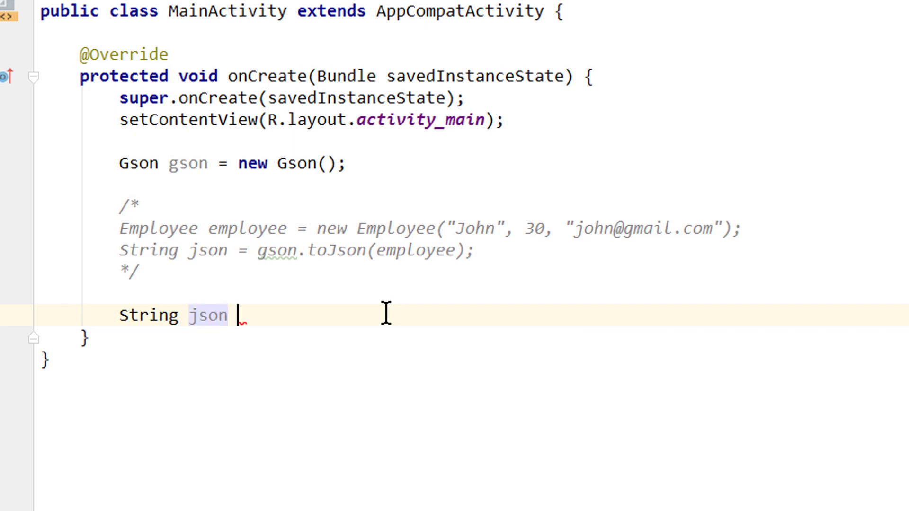
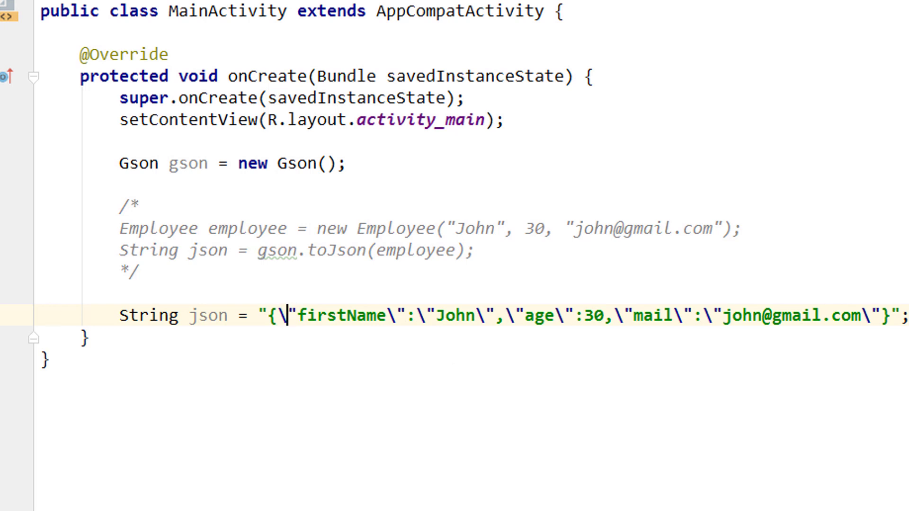
mouse_move(299, 316)
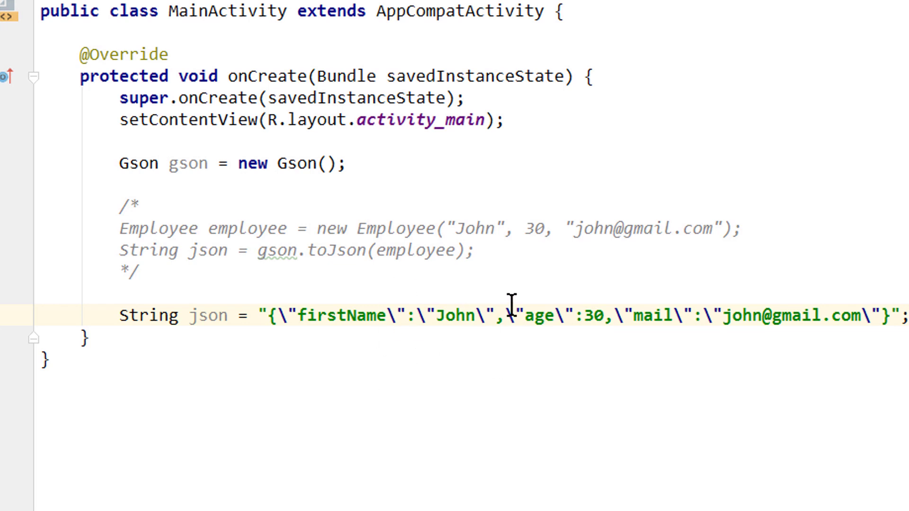
mouse_move(356, 255)
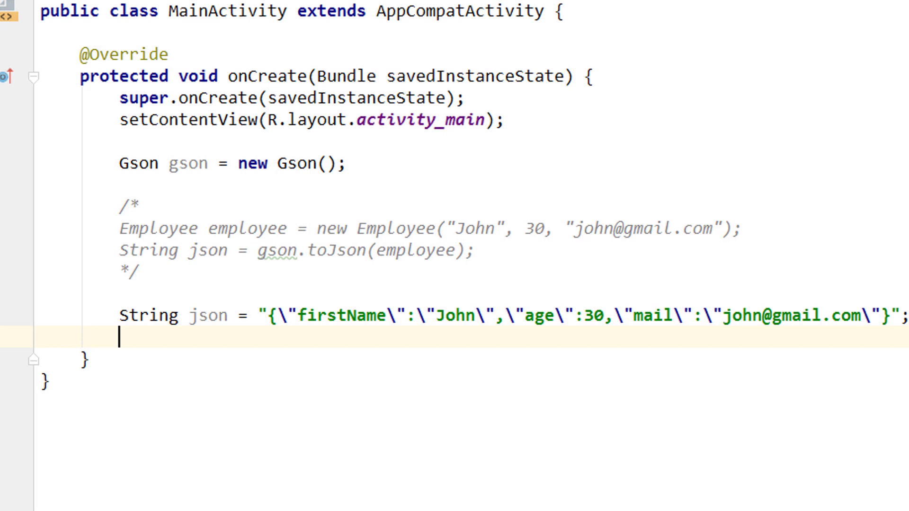
text(Employee employee =)
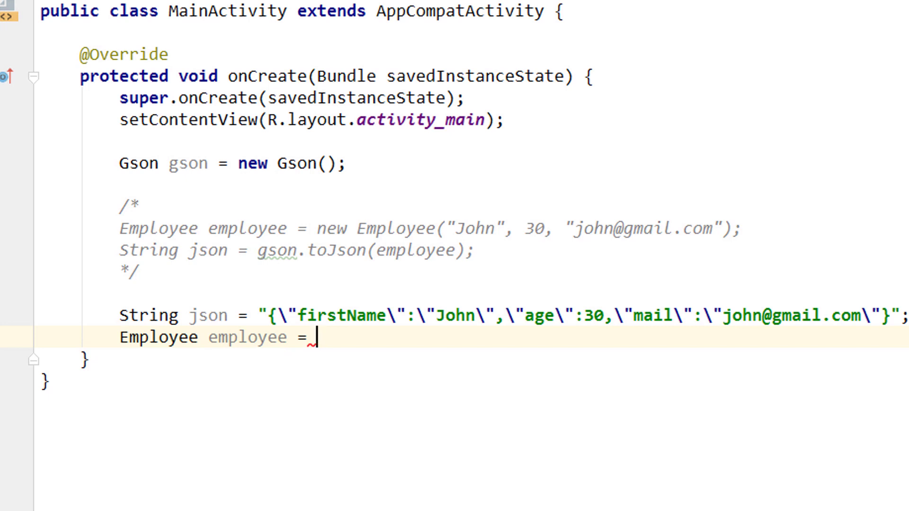
text(gson.)
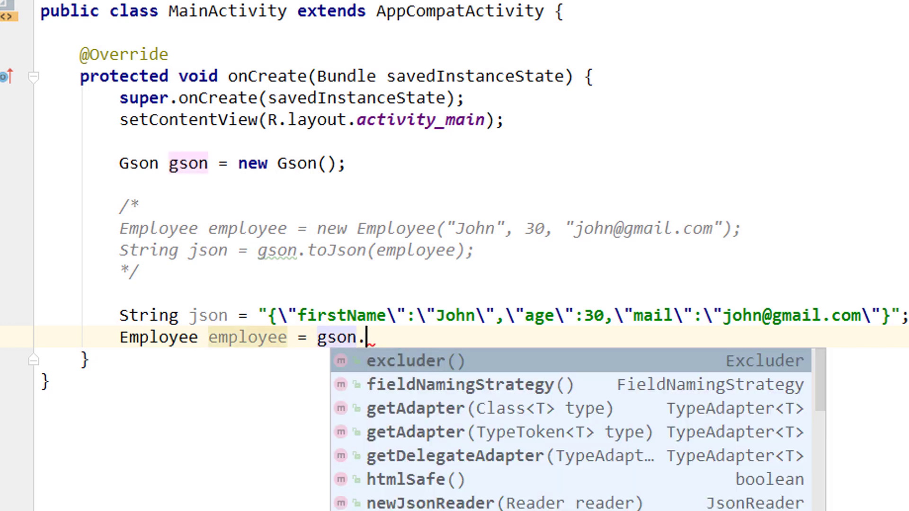
text(fromJson()
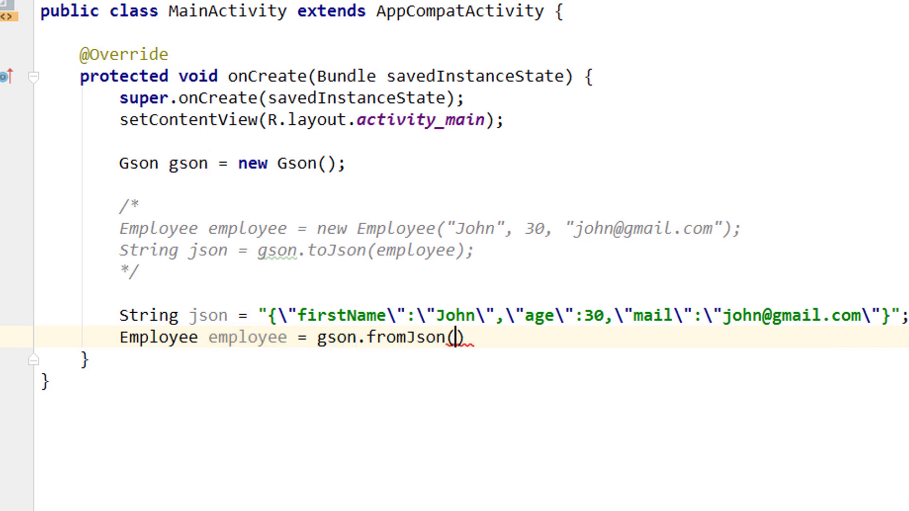
text(json,)
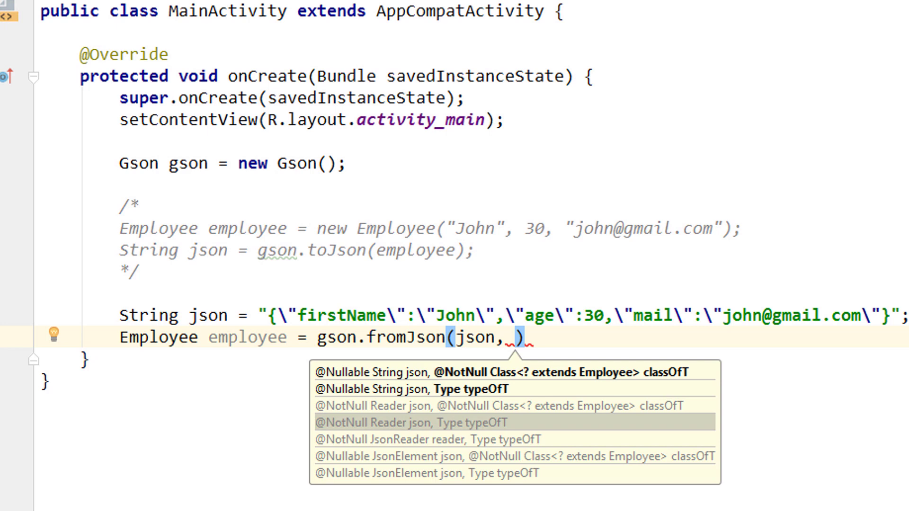
text(Employee.class)
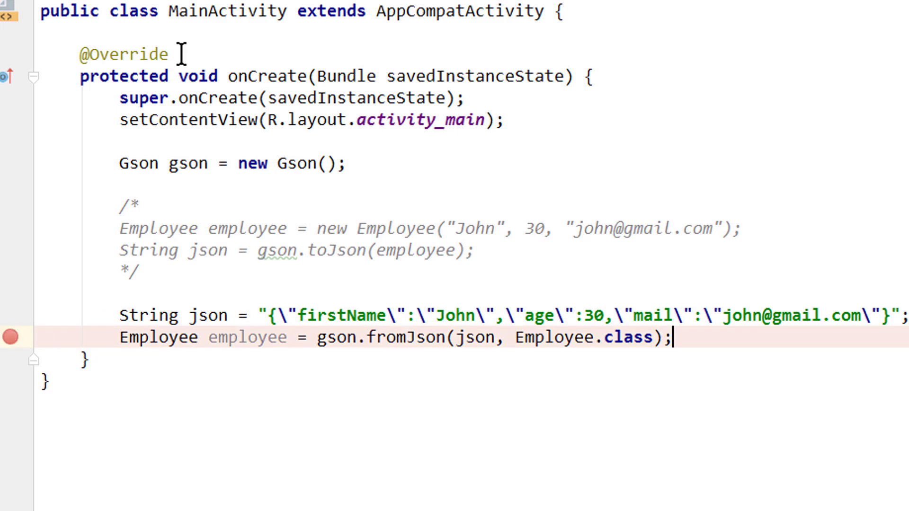
click(218, 28)
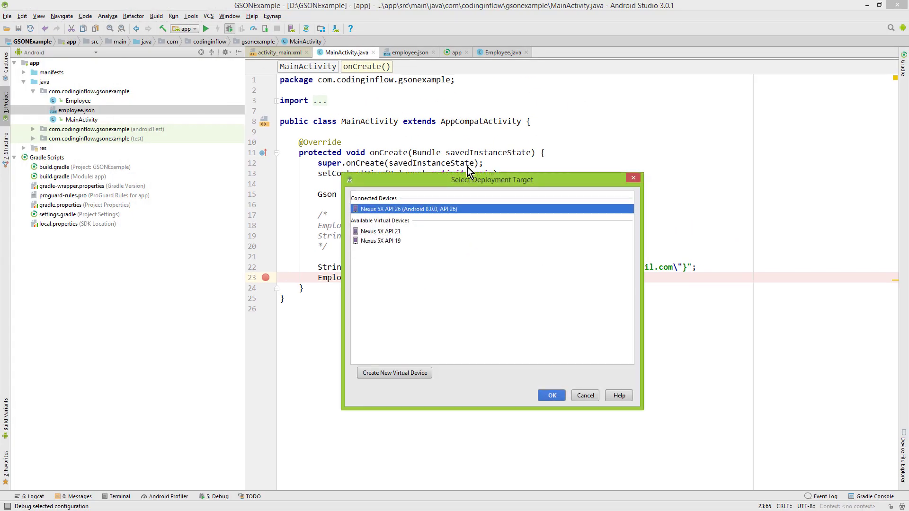
Run on the Nexus 5X, expand the deserialized employee, and reopen employee.json
click(550, 395)
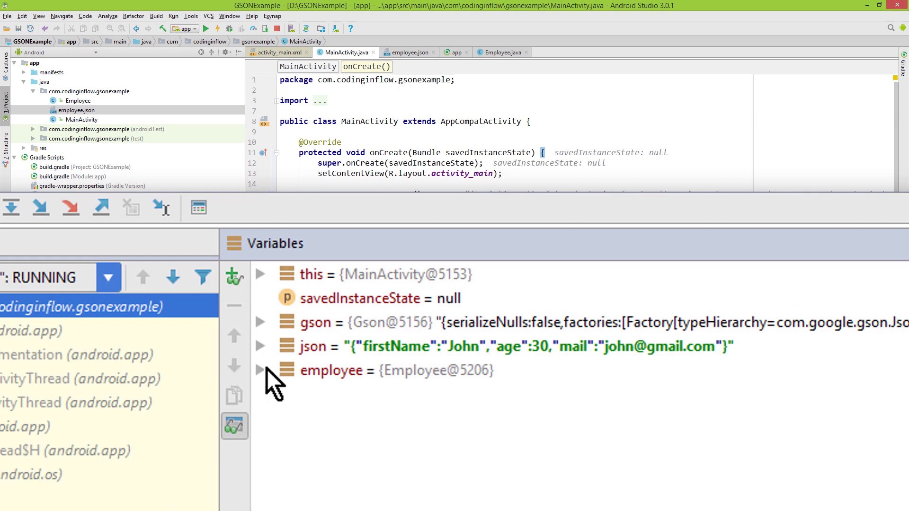
click(260, 369)
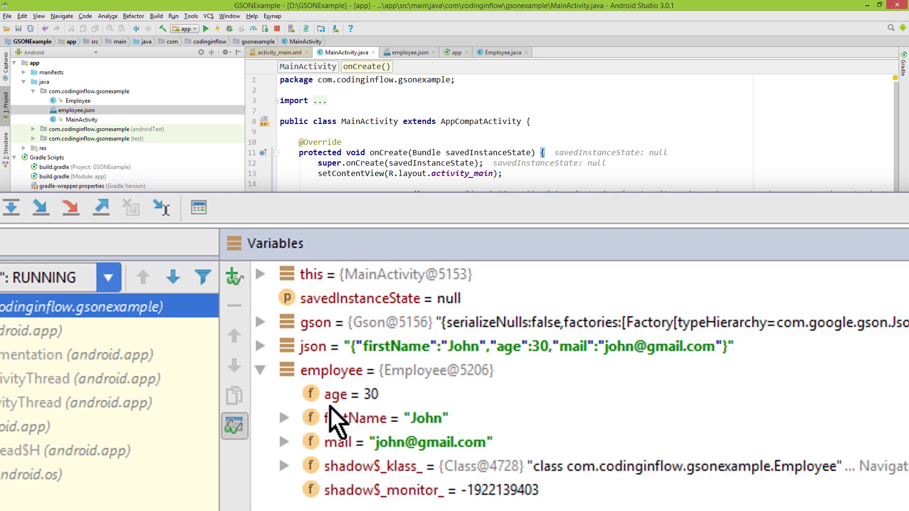
mouse_move(417, 431)
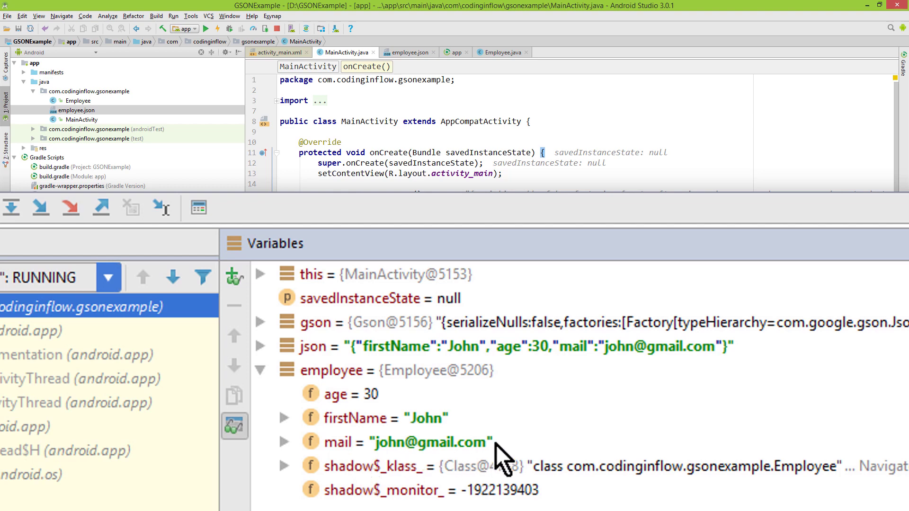
mouse_move(493, 432)
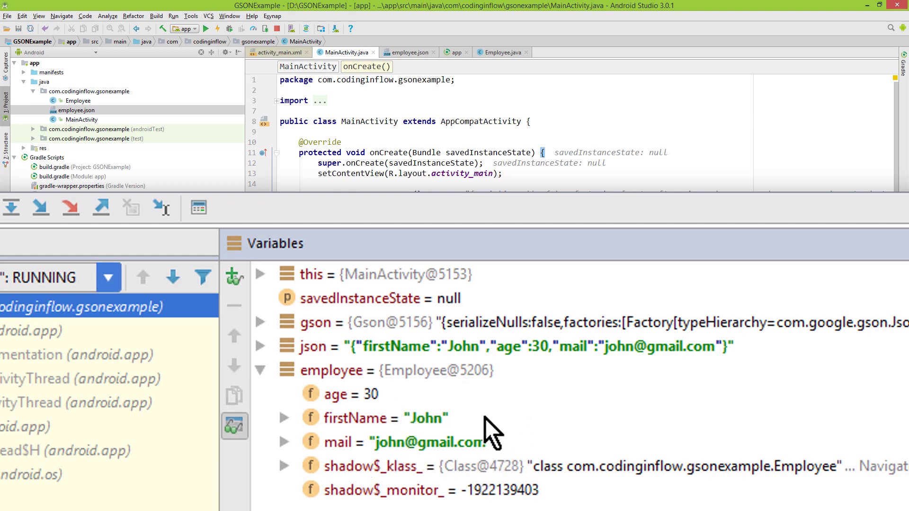
mouse_move(518, 452)
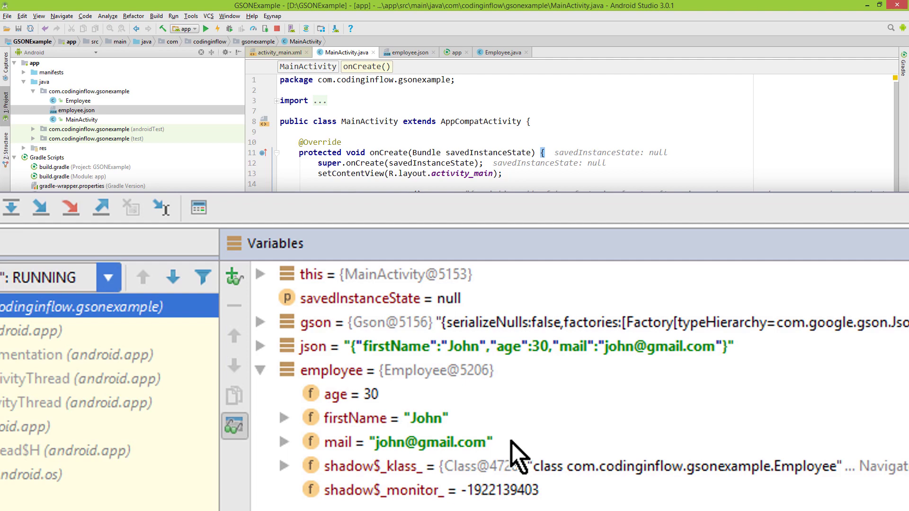
click(408, 52)
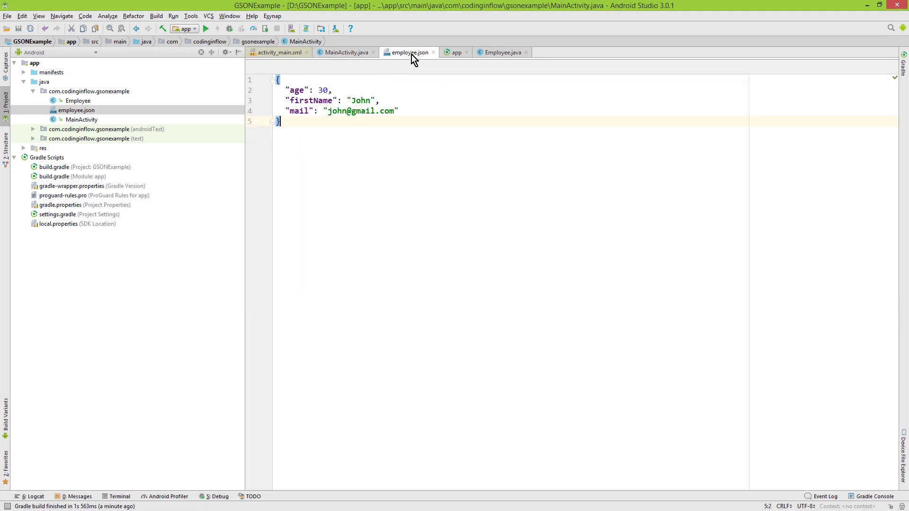
Rename the firstName key in employee.json to first_name
double_click(312, 100)
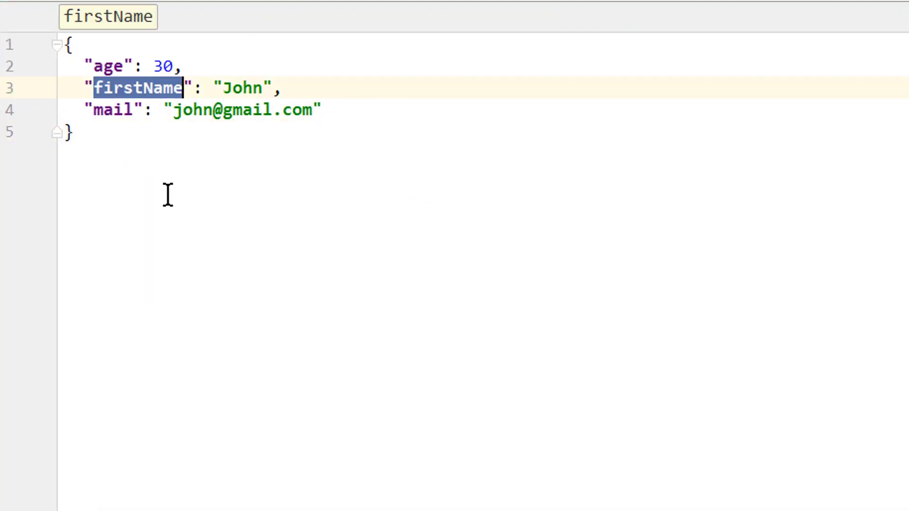
click(112, 16)
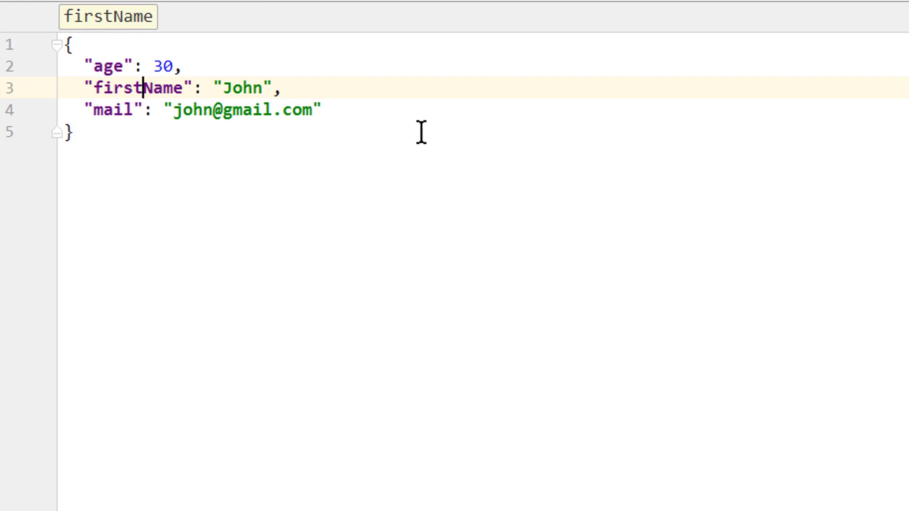
text(_)
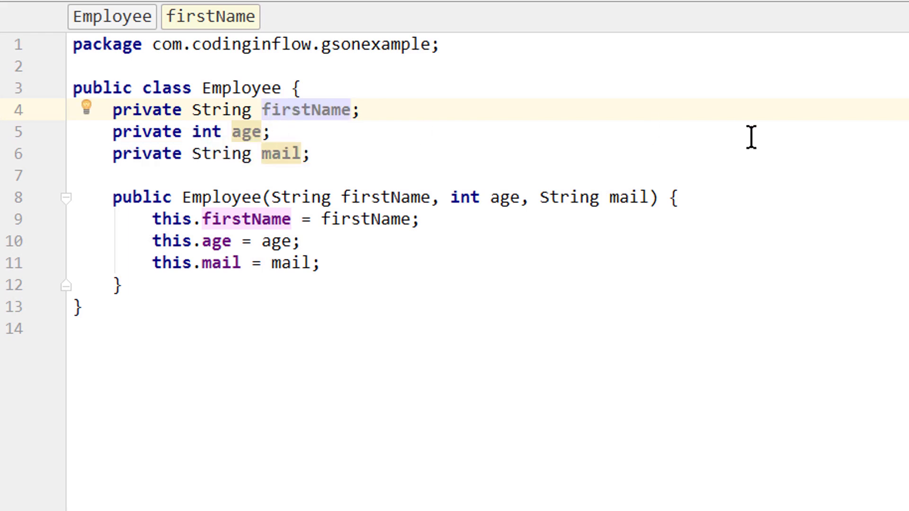
Rename the fields to mFirstName, mAge and mMail, updating the constructor assignments
text(m)
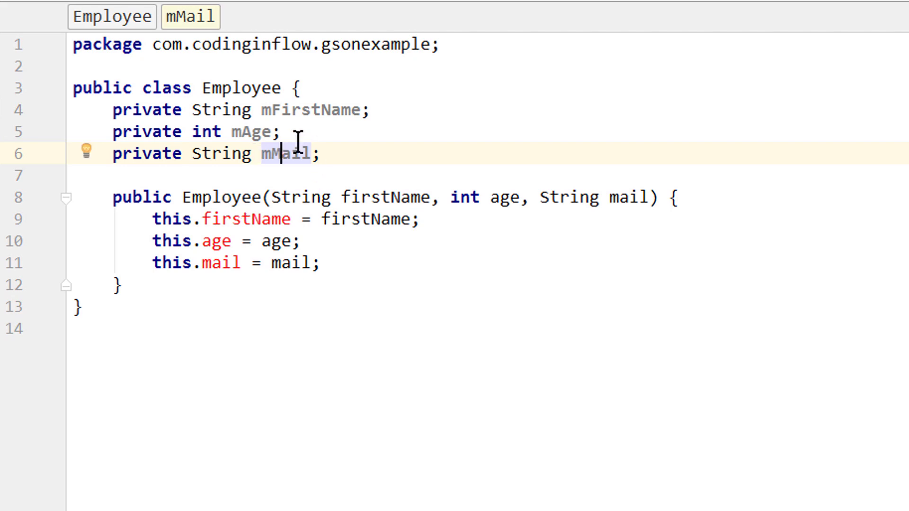
click(340, 219)
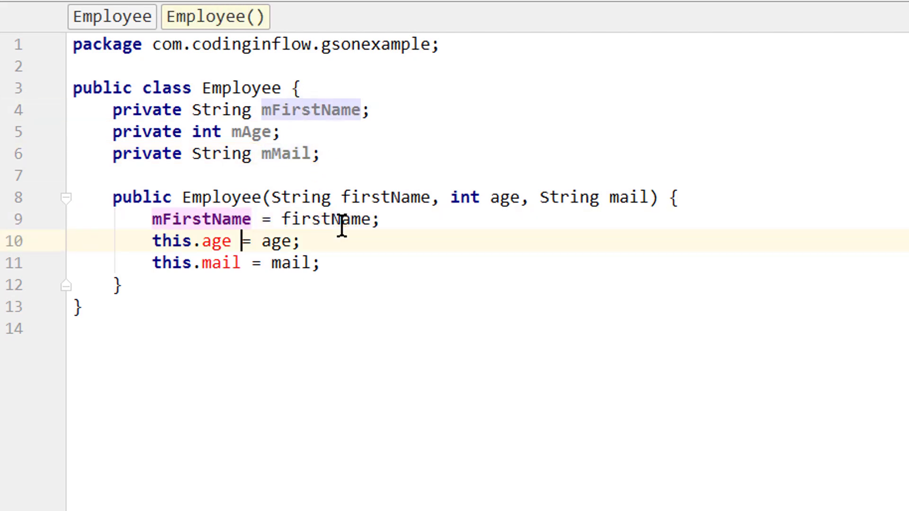
text(mA)
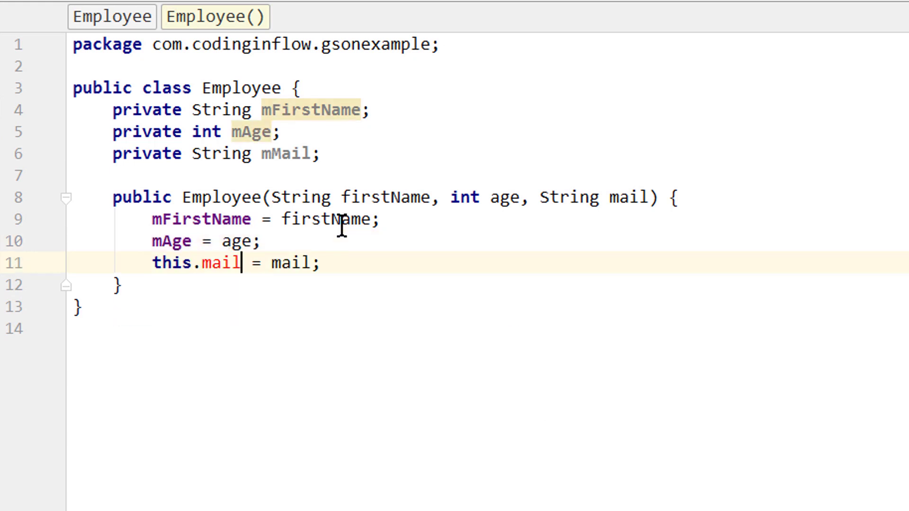
text(mMail)
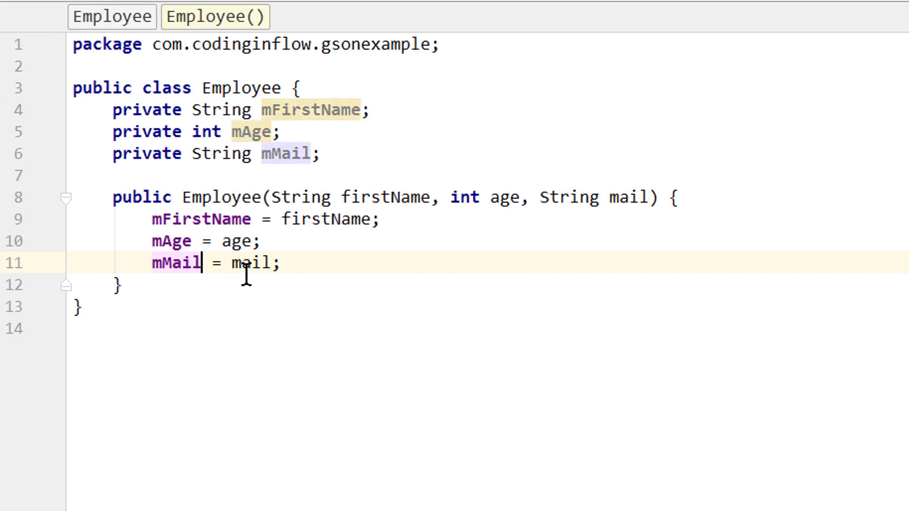
mouse_move(313, 109)
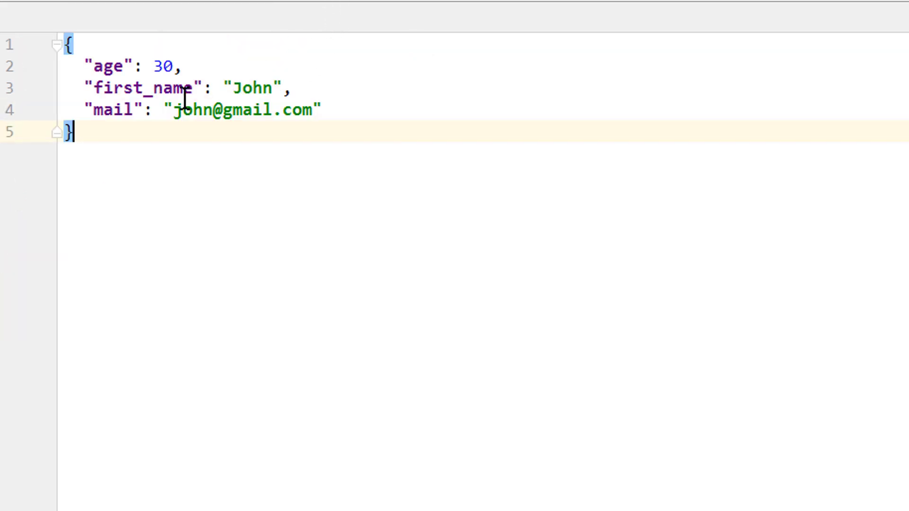
Select the first_name key name in employee.json
double_click(142, 88)
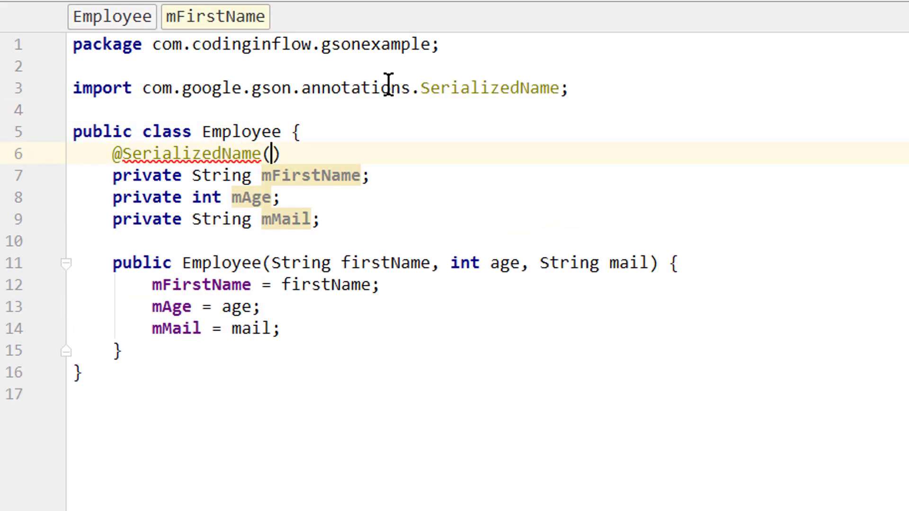
text("")
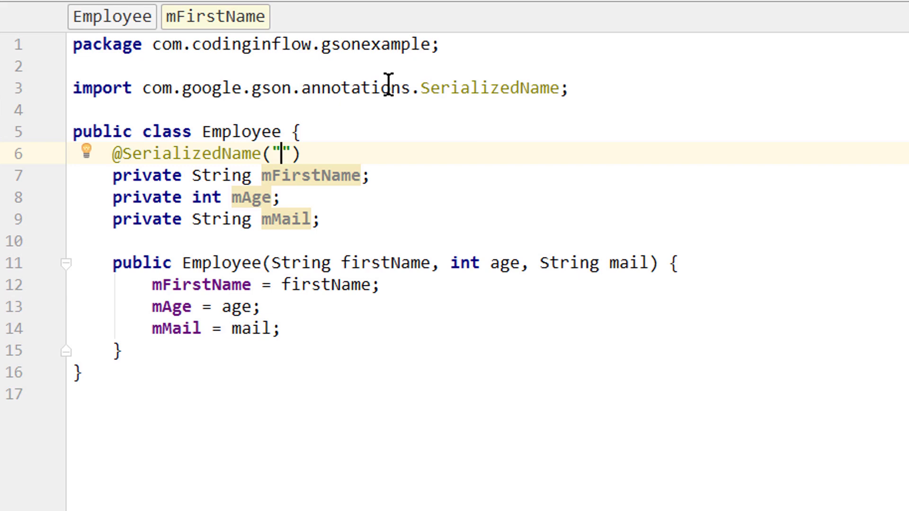
text(first_name)
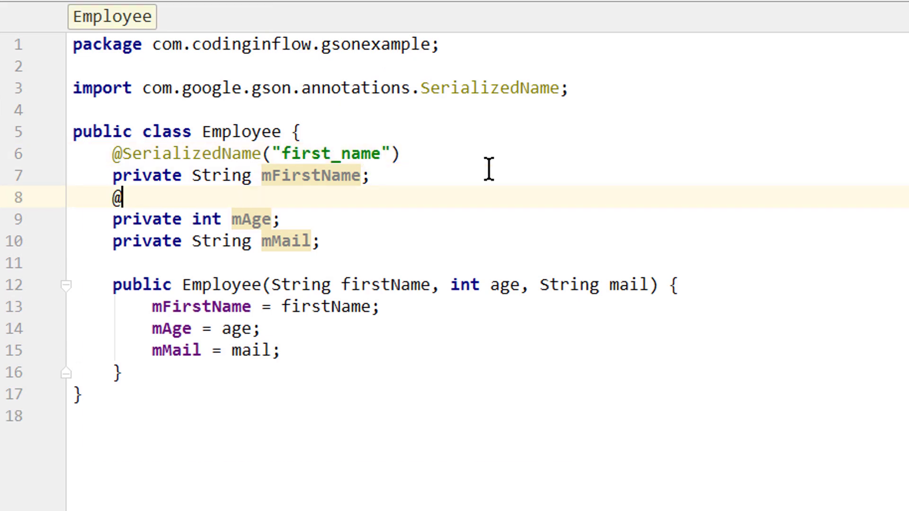
text(SerializedName("age"))
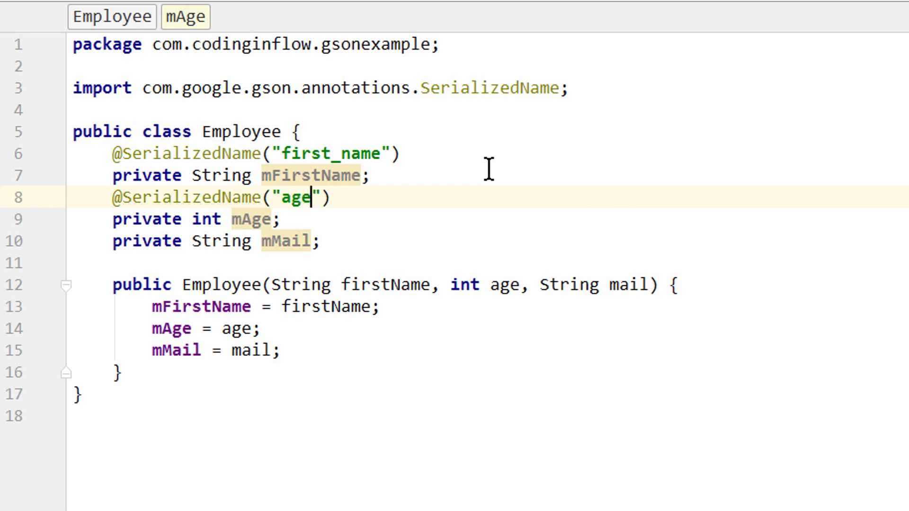
text(@SerializedName("ma)
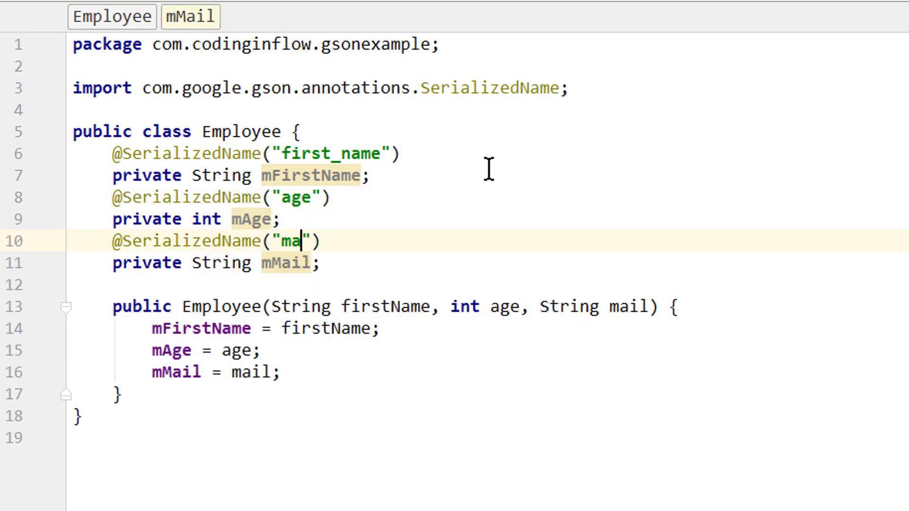
text(il)
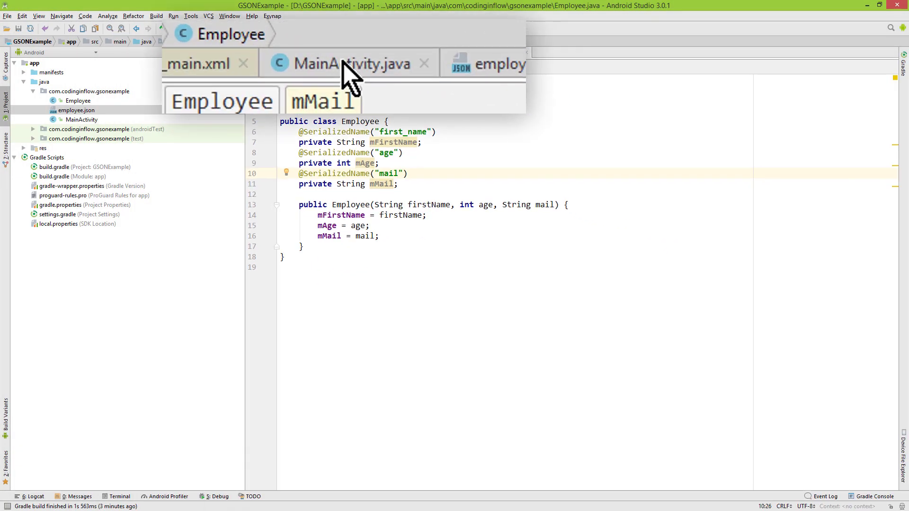
click(342, 63)
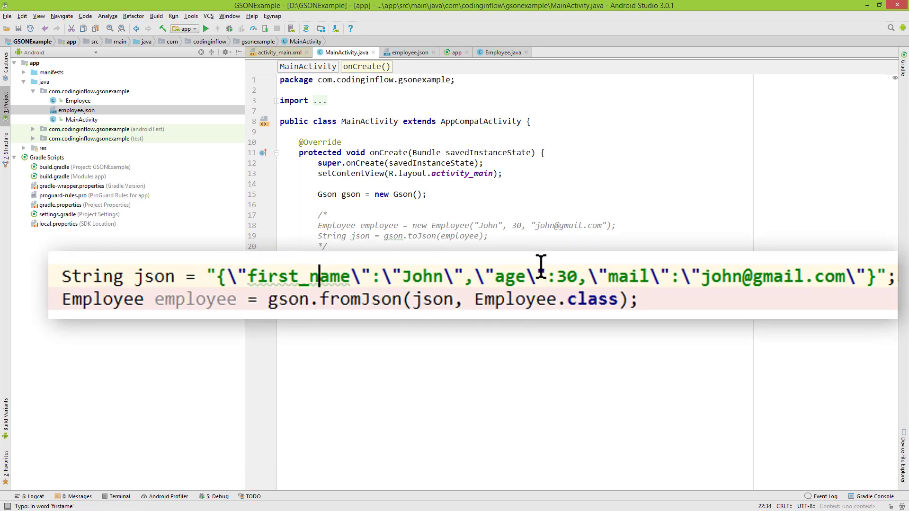
mouse_move(360, 284)
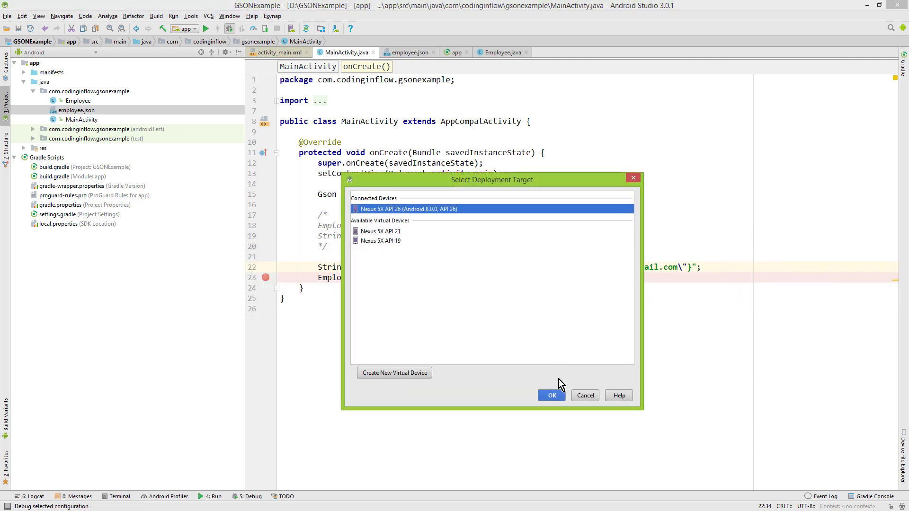
click(550, 395)
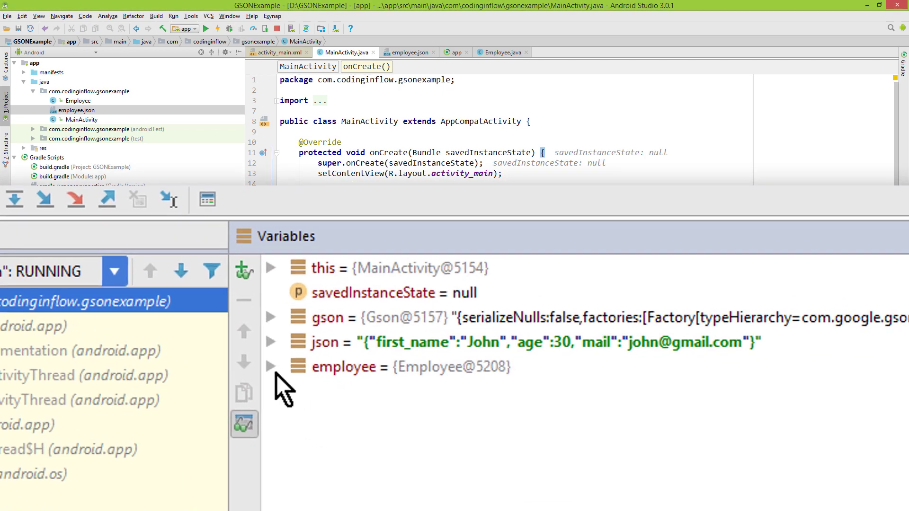
click(271, 367)
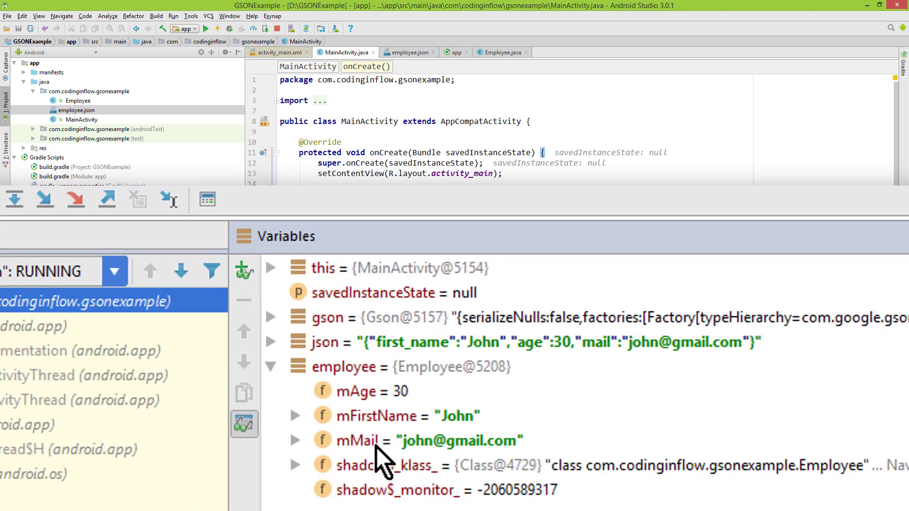
mouse_move(379, 426)
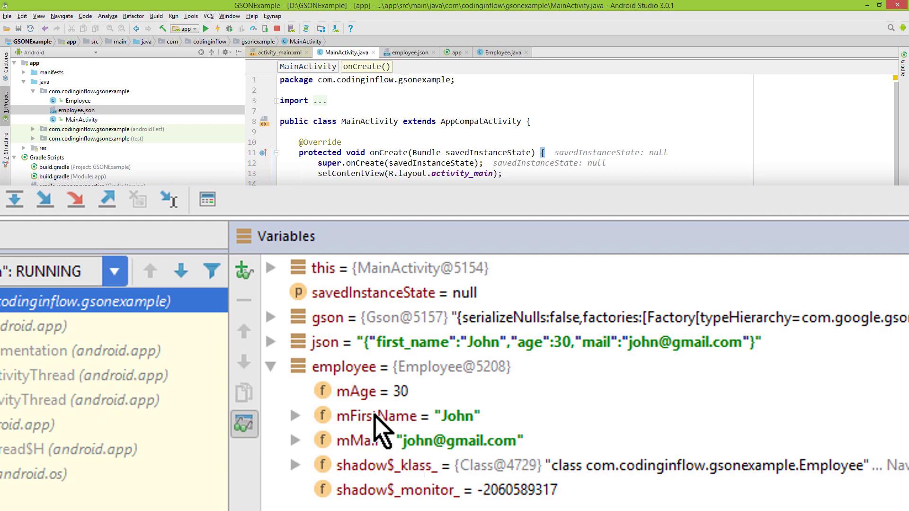
click(441, 441)
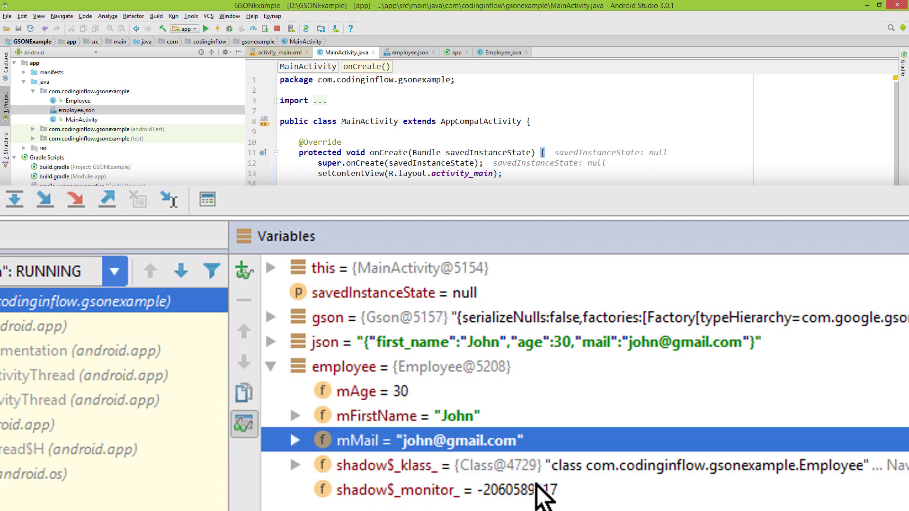
mouse_move(591, 475)
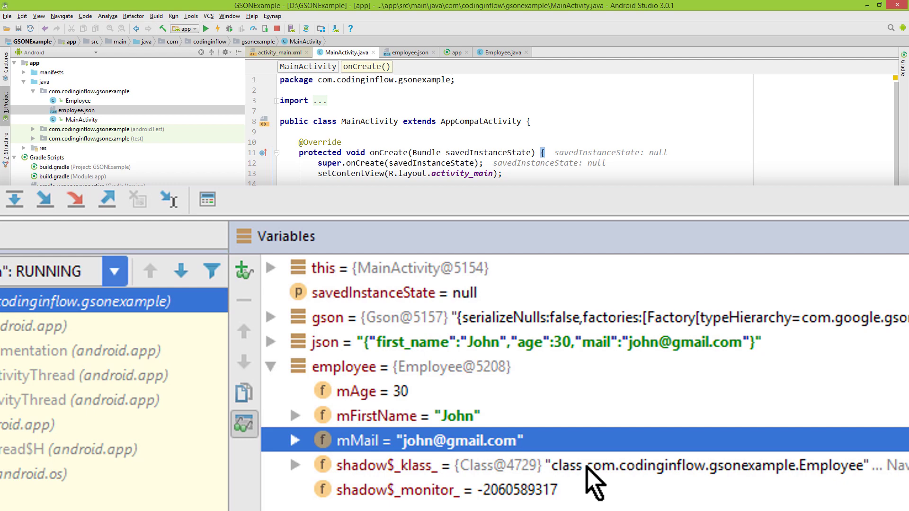